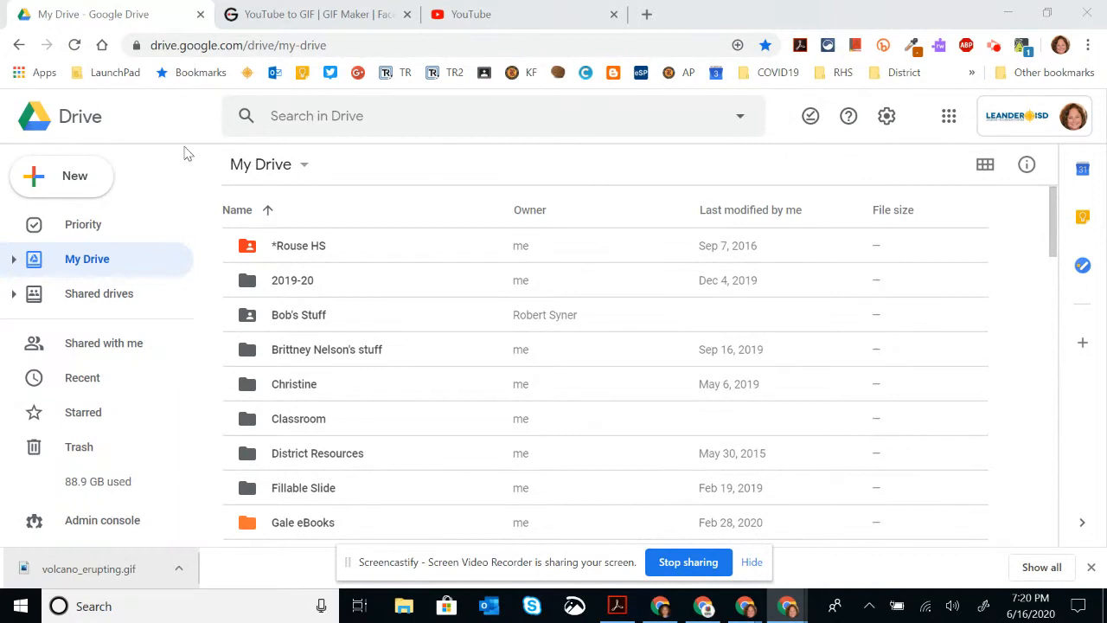
Create a blank Google Slides presentation from Google Drive's New menu
{"action": "left_click", "coordinate": [61, 175]}
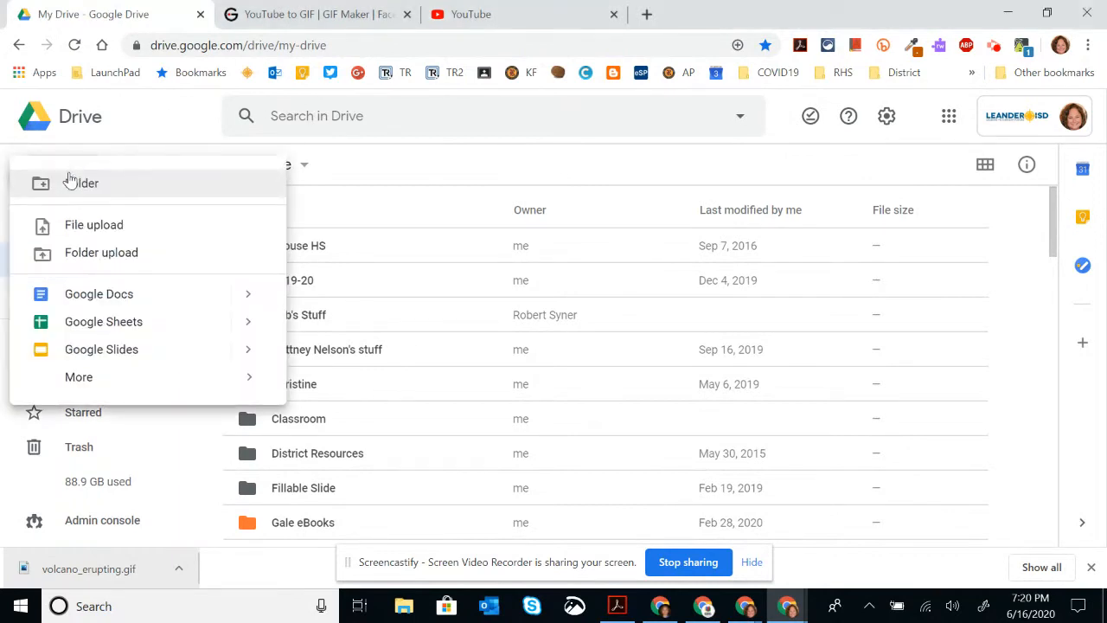
{"action": "mouse_move", "coordinate": [101, 348]}
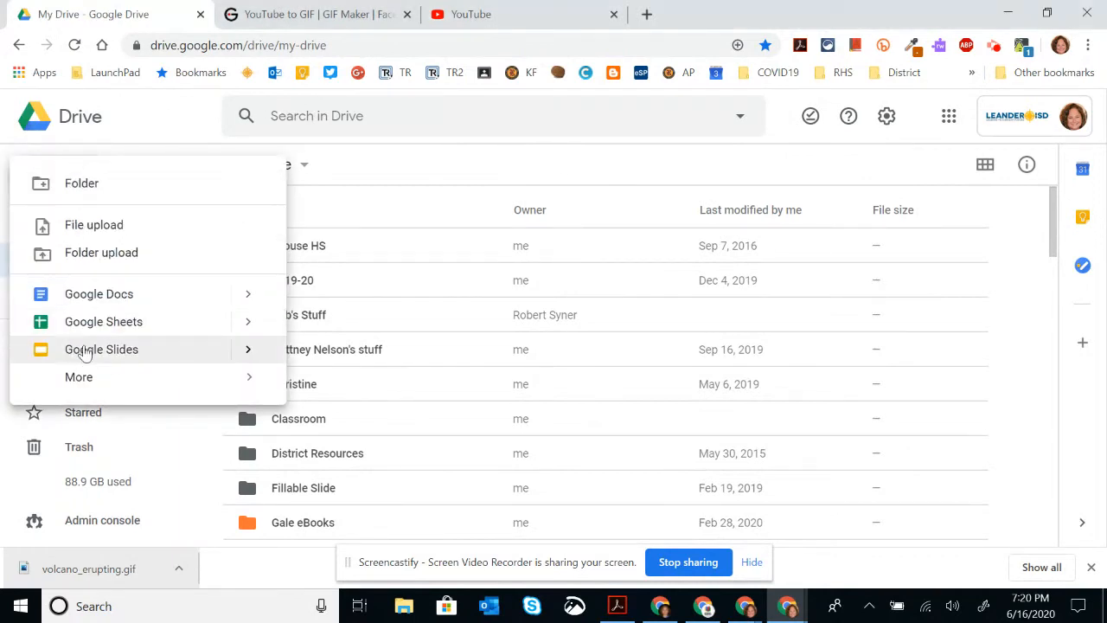
{"action": "left_click", "coordinate": [101, 348]}
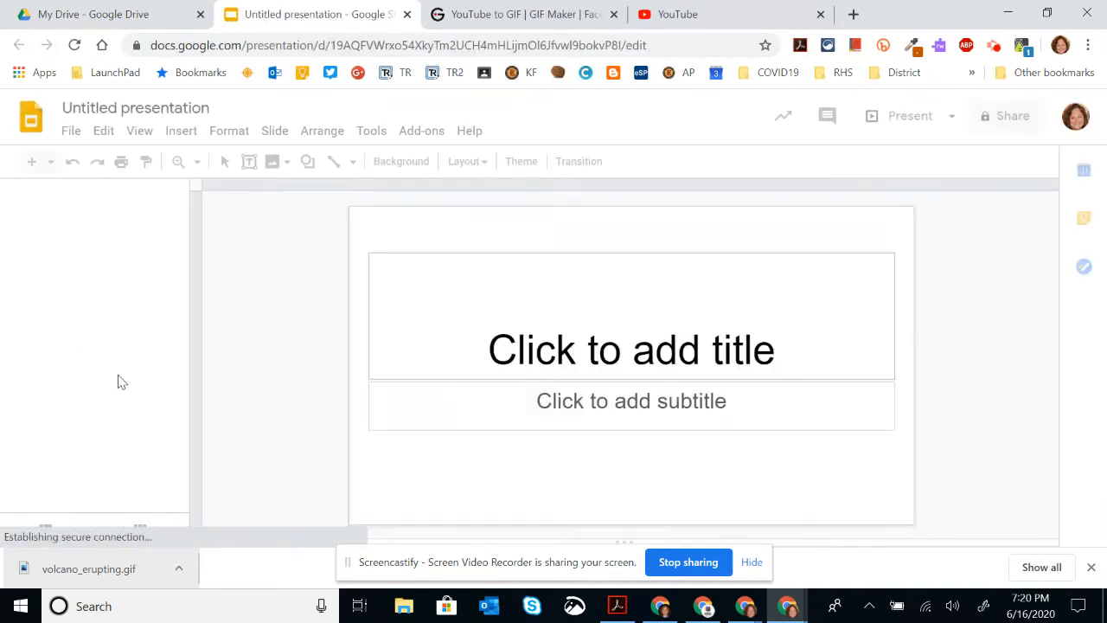
Set the page size to Standard 4:3 via Page setup and dismiss the Themes panel
{"action": "left_click", "coordinate": [521, 161]}
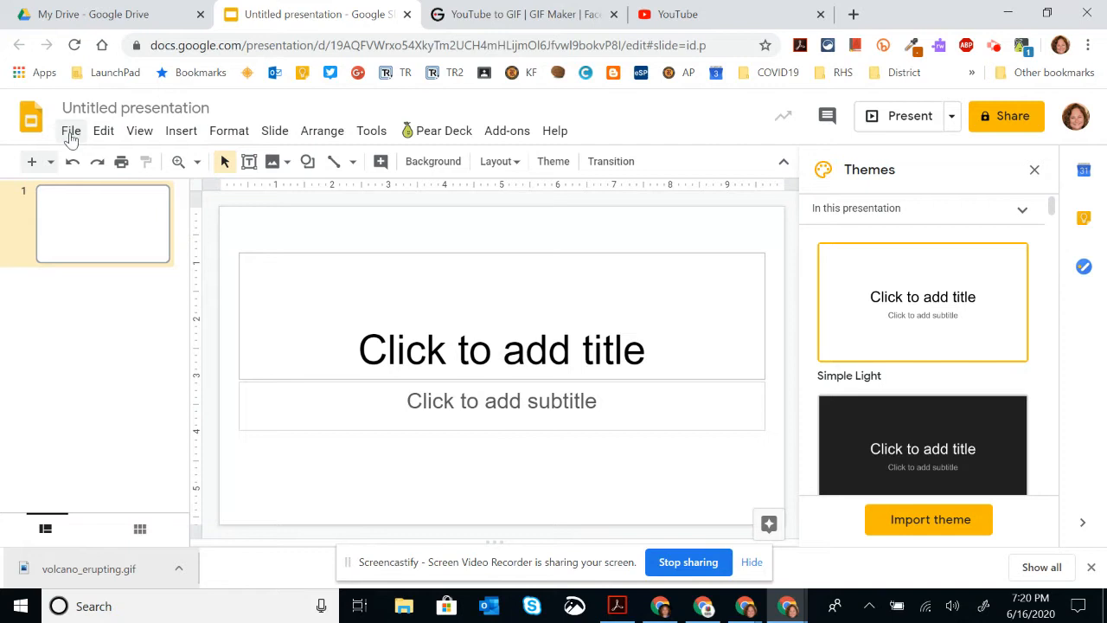
{"action": "left_click", "coordinate": [71, 130]}
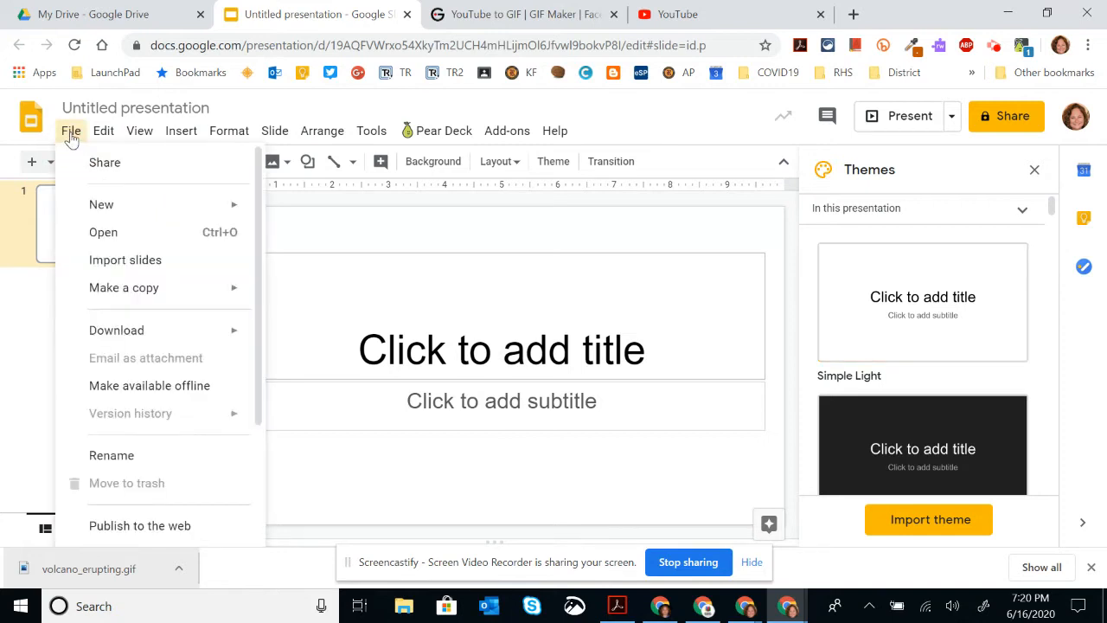
{"action": "scroll", "scroll_direction": "down", "scroll_amount": 3}
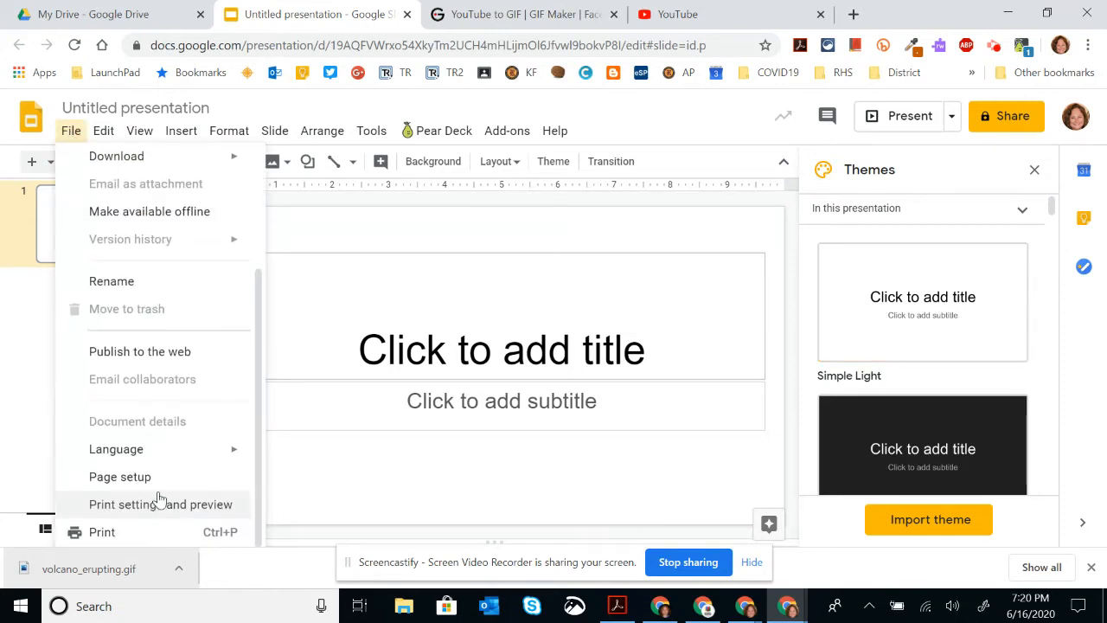
{"action": "left_click", "coordinate": [119, 476]}
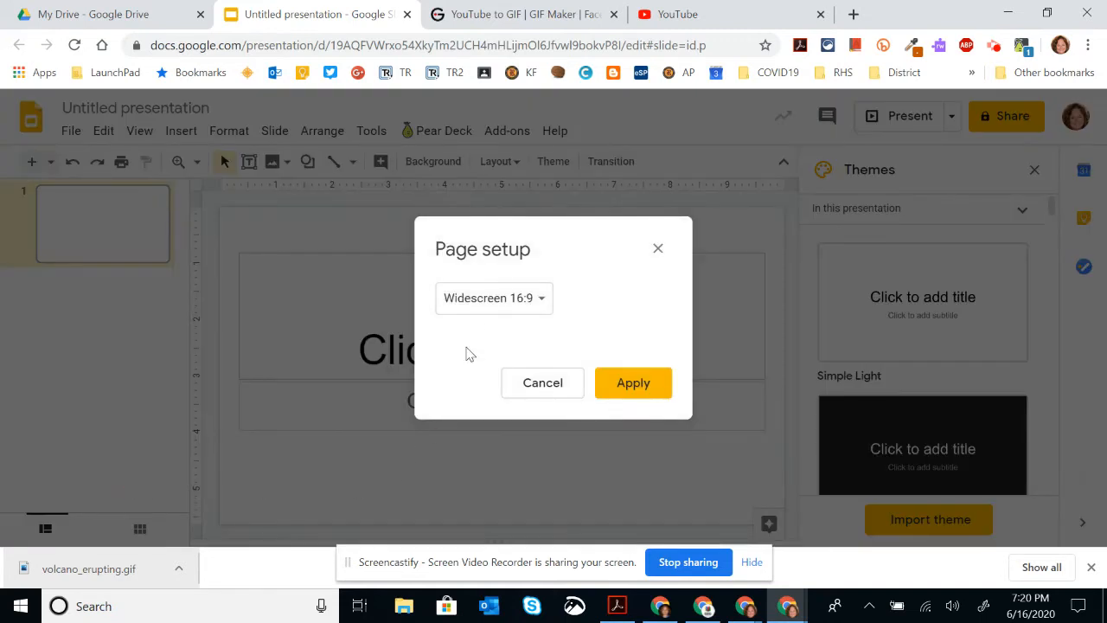
{"action": "left_click", "coordinate": [493, 297]}
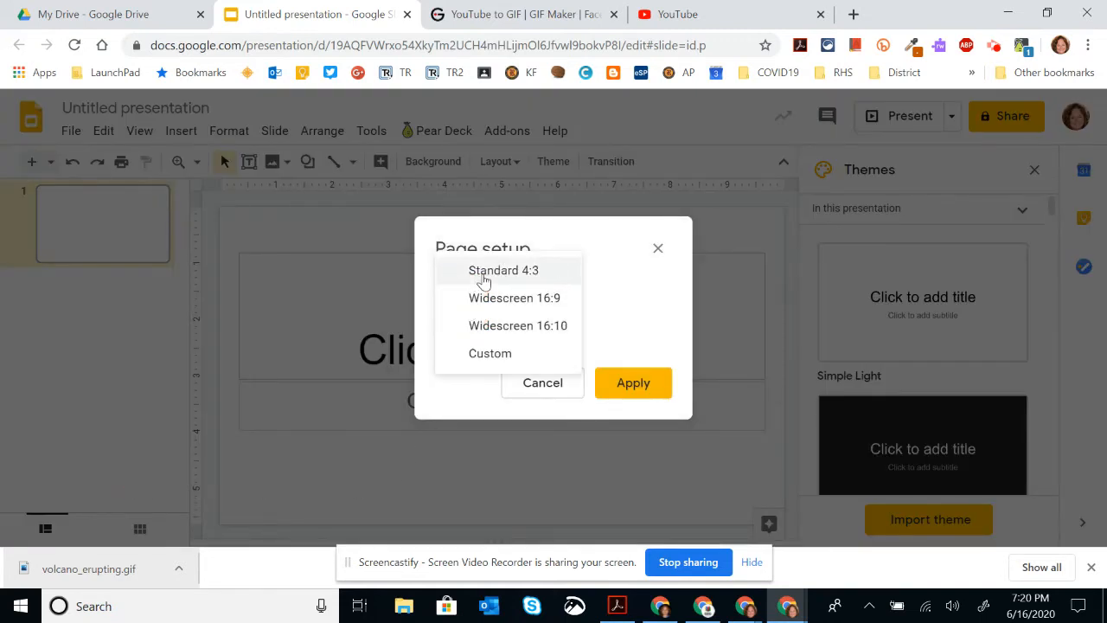
{"action": "left_click", "coordinate": [503, 270]}
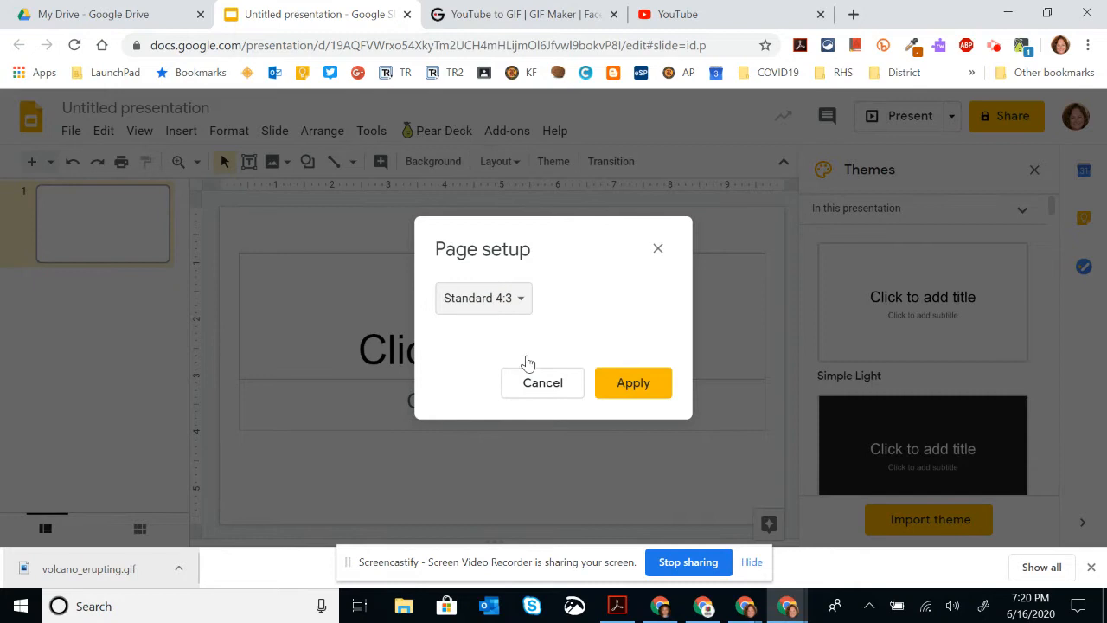
{"action": "left_click", "coordinate": [632, 383]}
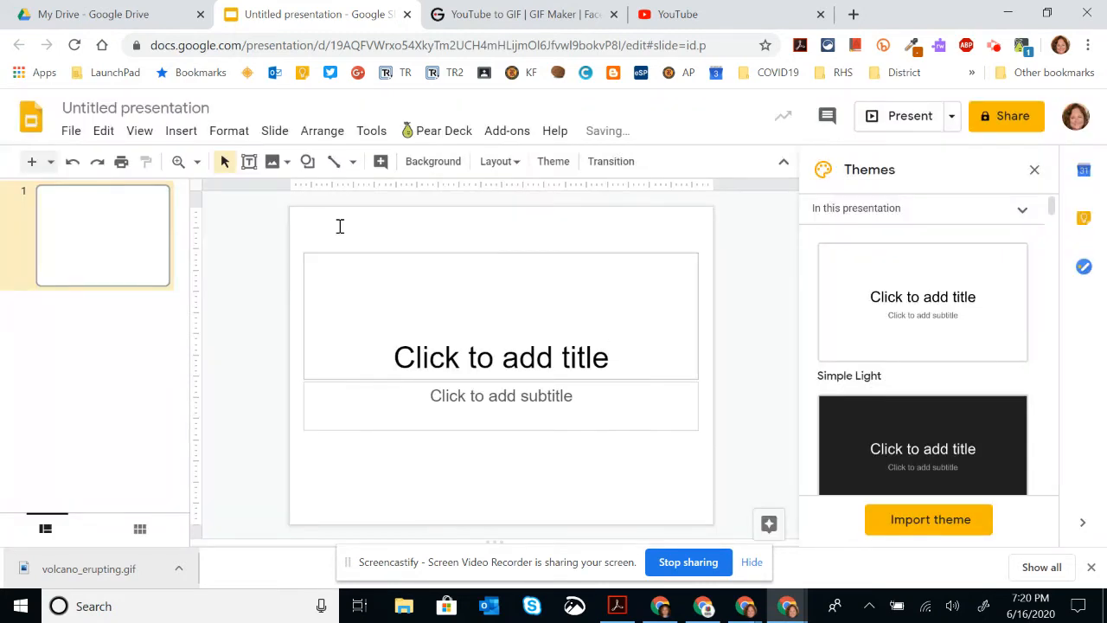
{"action": "mouse_move", "coordinate": [409, 338]}
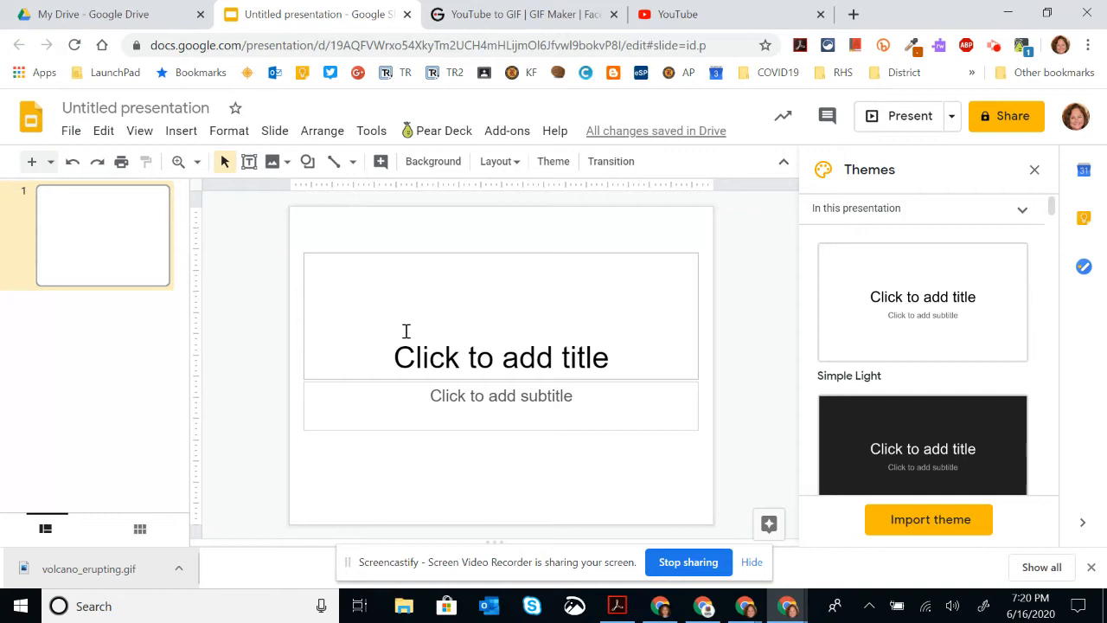
{"action": "mouse_move", "coordinate": [943, 210]}
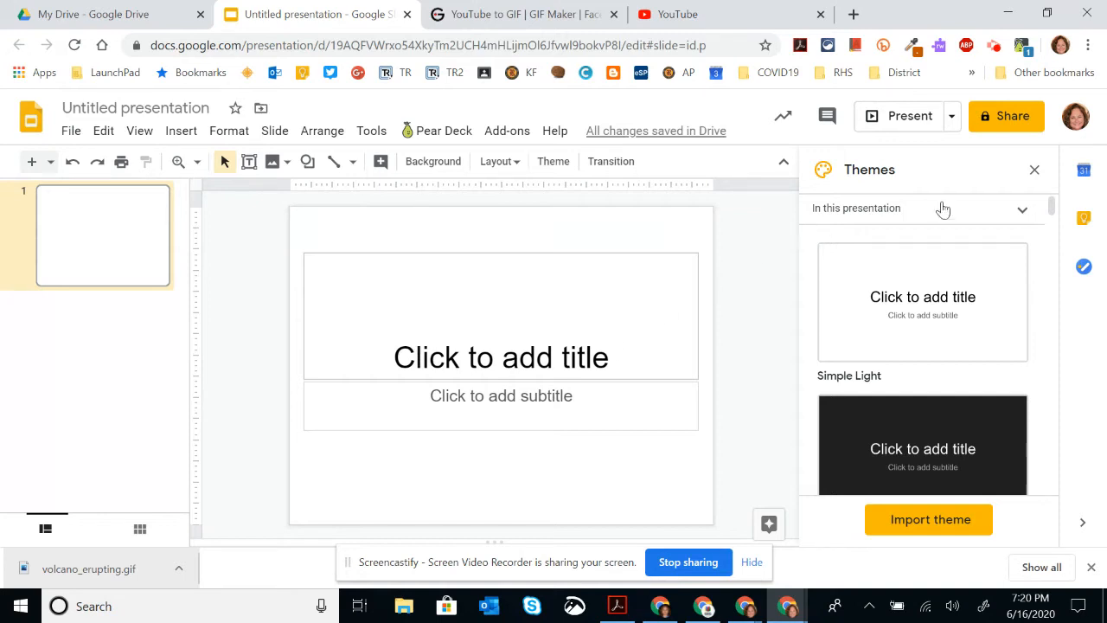
{"action": "left_click", "coordinate": [1034, 170]}
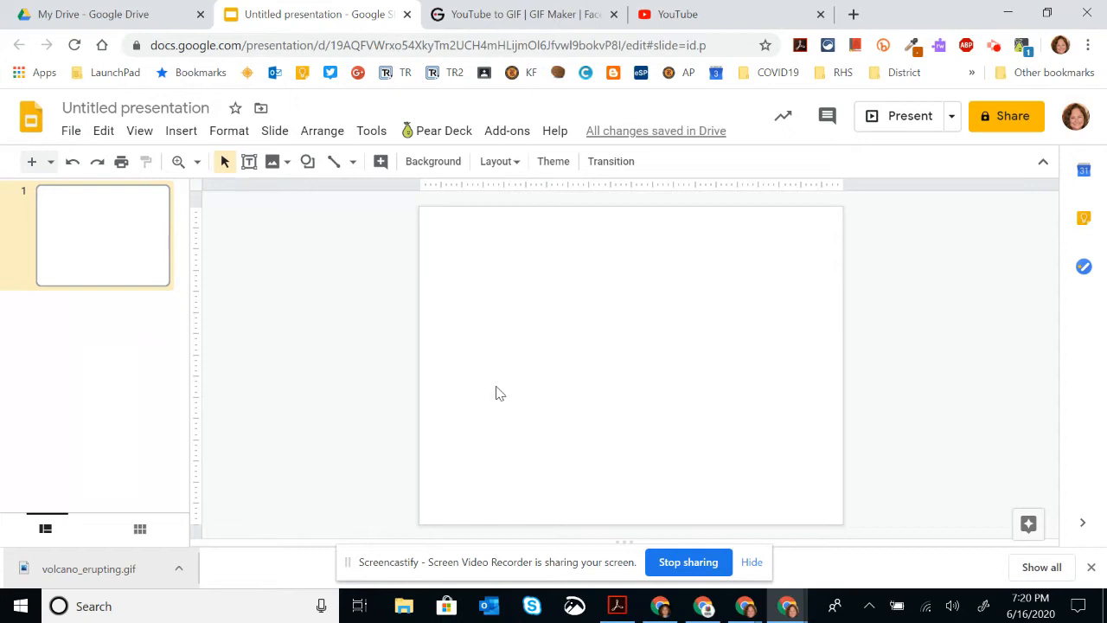
{"action": "mouse_move", "coordinate": [661, 11]}
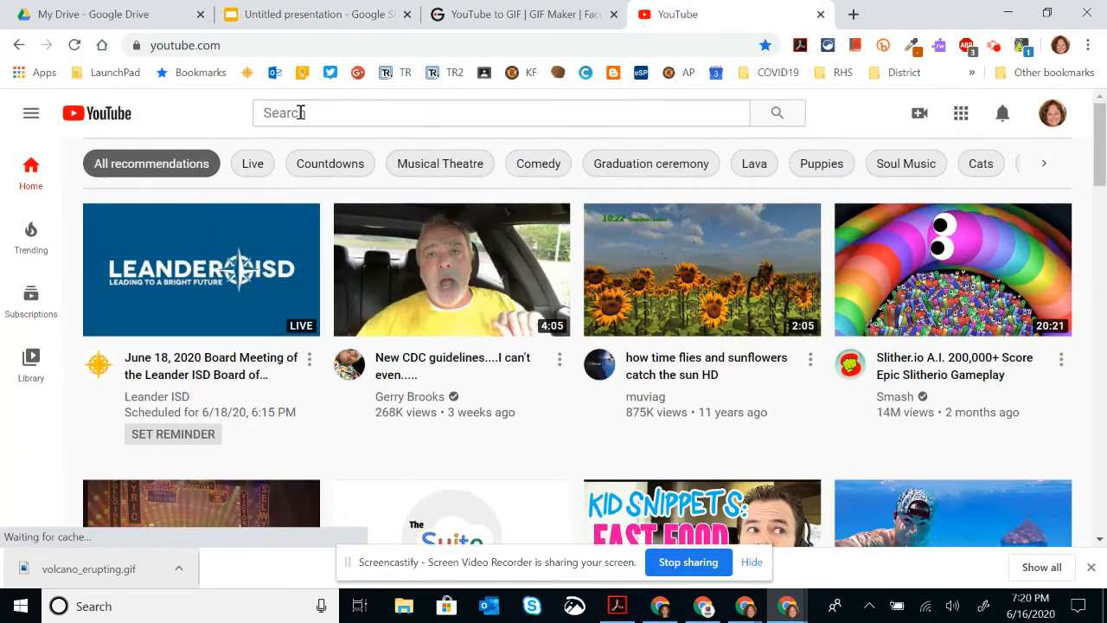
Search YouTube for 'volcano' and scroll down to the 'volcano erupting' result
{"action": "type", "text": "vol"}
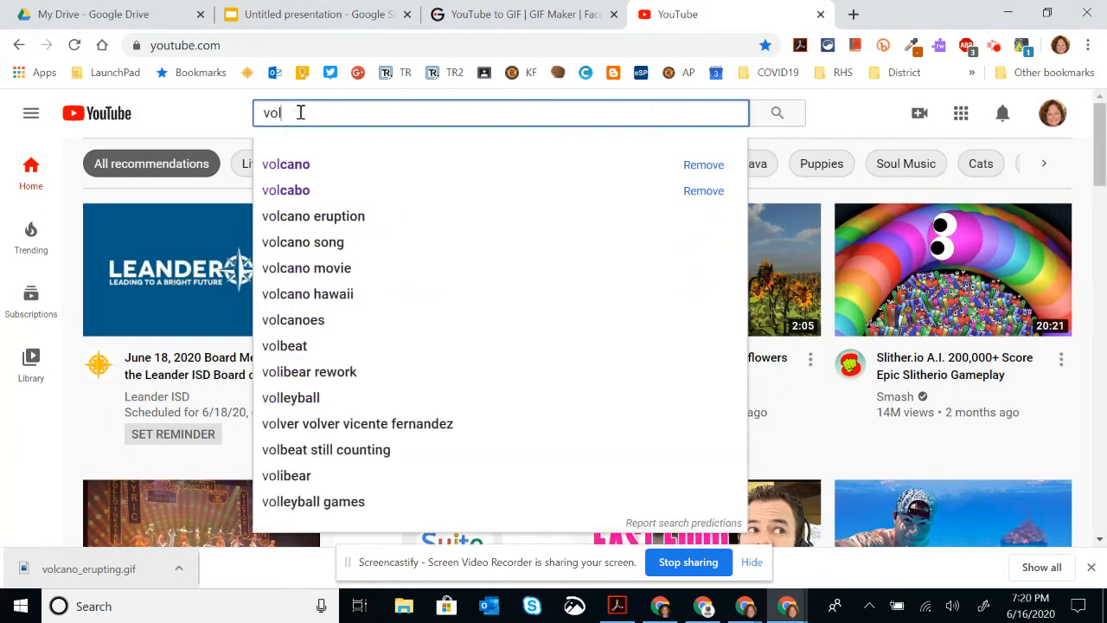
{"action": "left_click", "coordinate": [286, 164]}
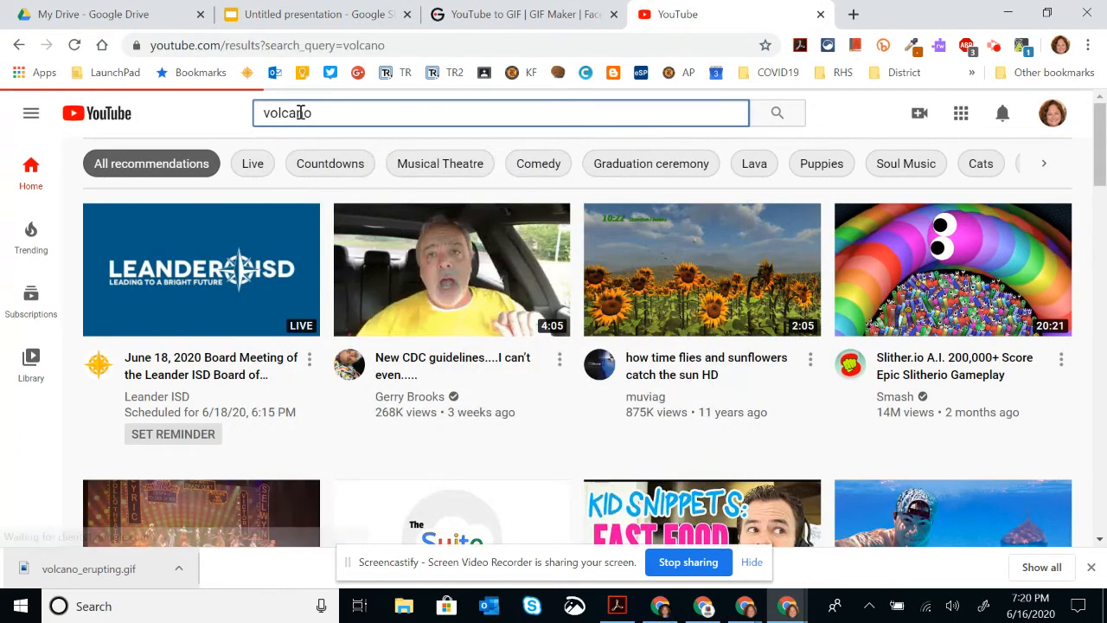
{"action": "key", "text": "Return"}
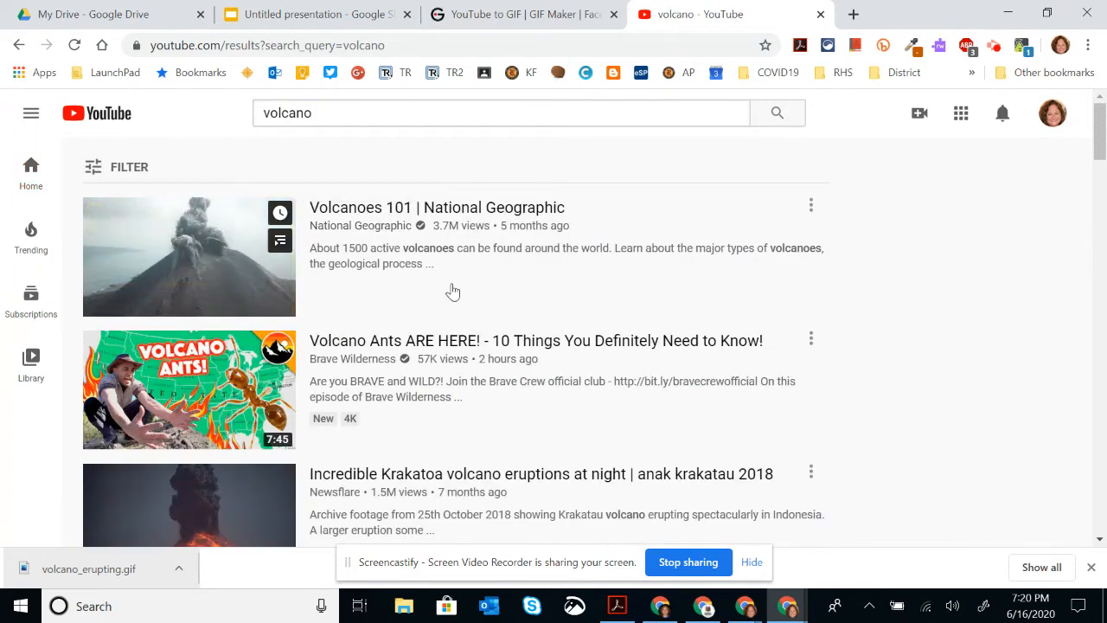
{"action": "scroll", "scroll_direction": "down", "scroll_amount": 3}
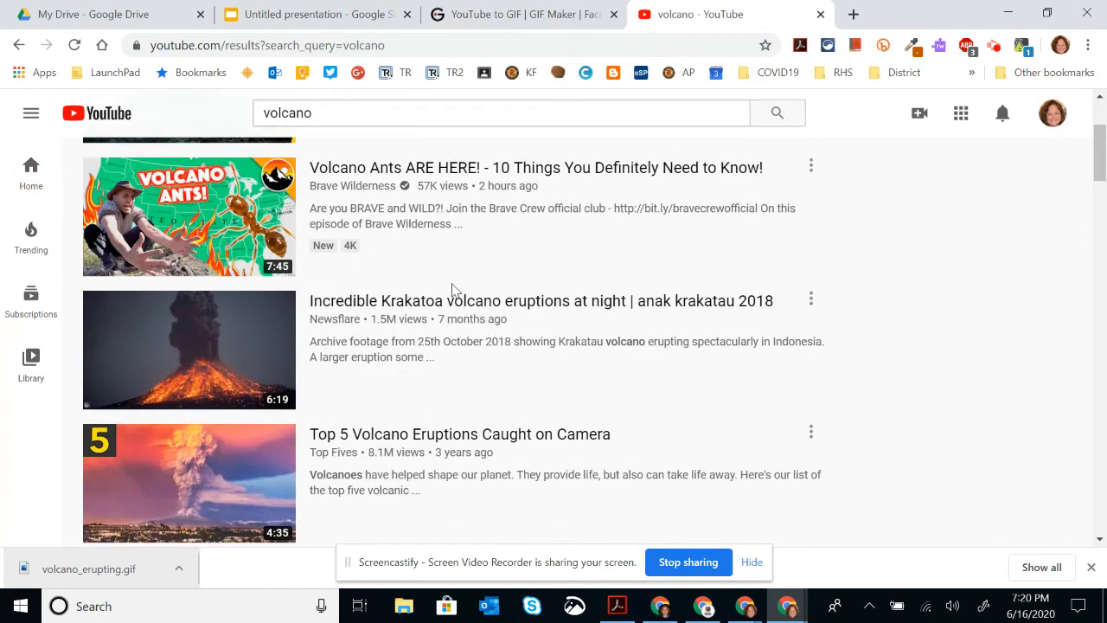
{"action": "scroll", "scroll_direction": "down", "scroll_amount": 3}
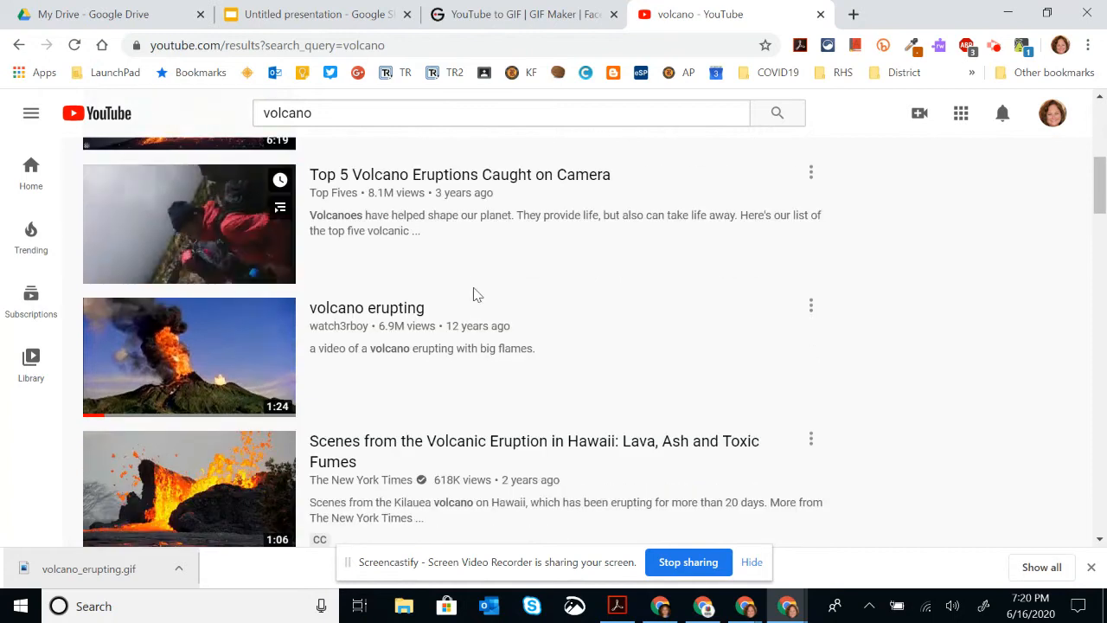
{"action": "scroll", "scroll_direction": "down", "scroll_amount": 3}
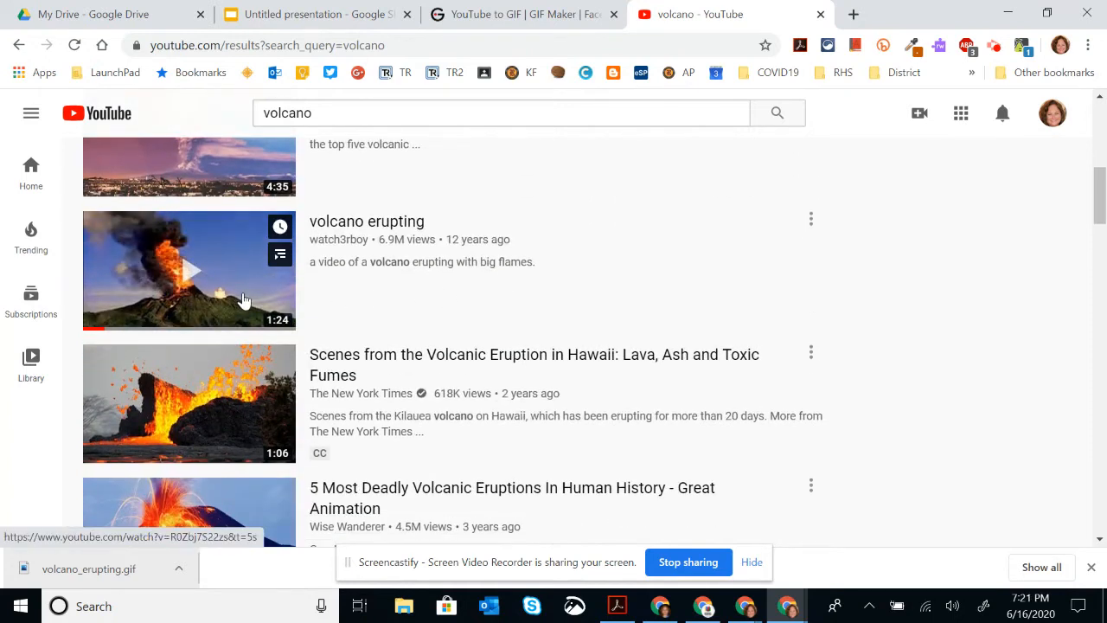
Open the 'volcano erupting' video's watch page
{"action": "left_click", "coordinate": [189, 269]}
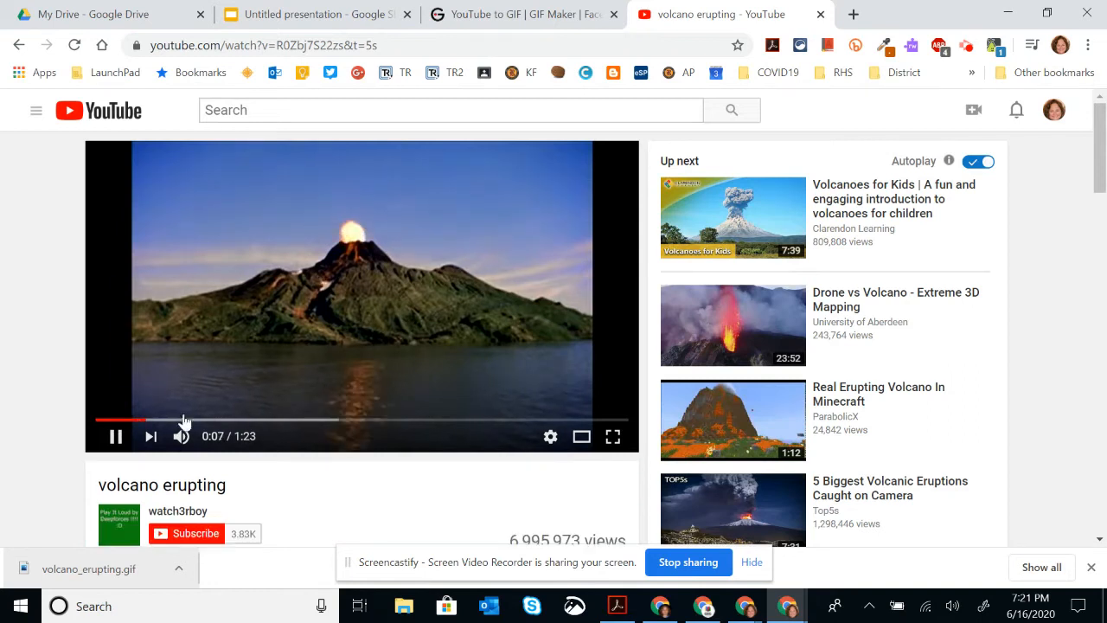
{"action": "mouse_move", "coordinate": [294, 387]}
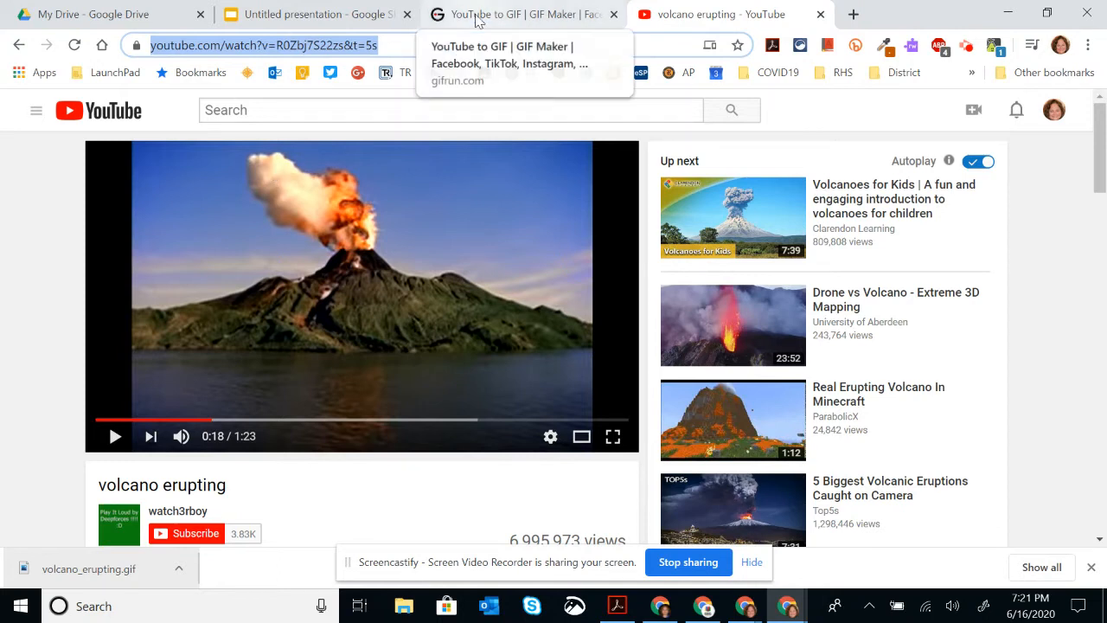
Go to the GifRun tab and enter the YouTube link in PASTE VIDEO LINK
{"action": "left_click", "coordinate": [519, 14]}
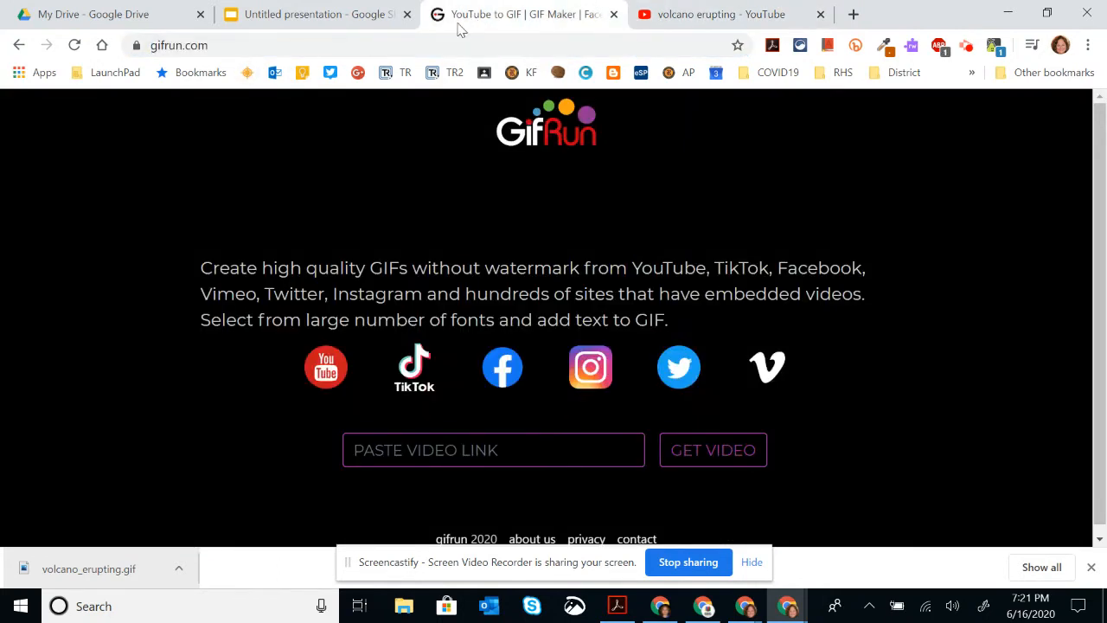
{"action": "mouse_move", "coordinate": [162, 72]}
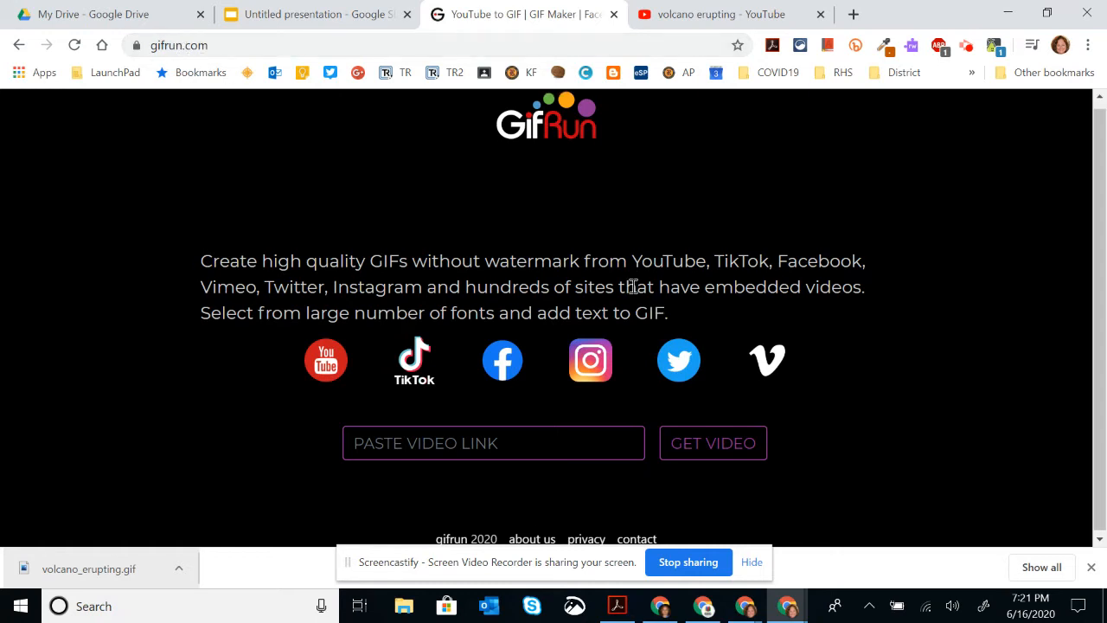
{"action": "left_click", "coordinate": [493, 442]}
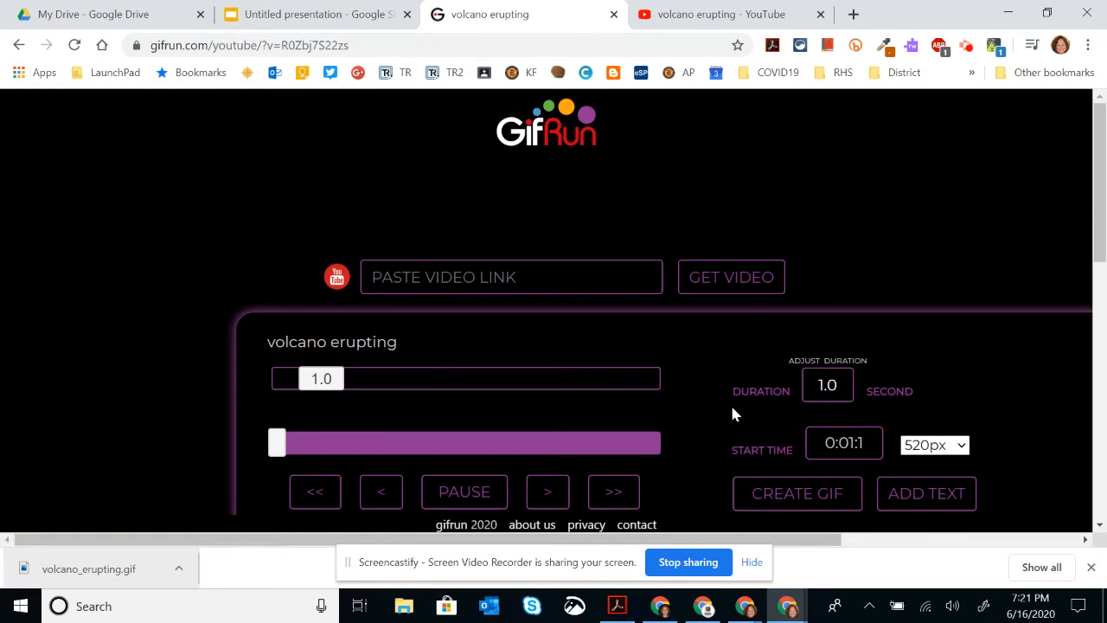
Pause the preview and generate a 7.0-second GIF starting at 0:07
{"action": "scroll", "scroll_direction": "down", "scroll_amount": 3}
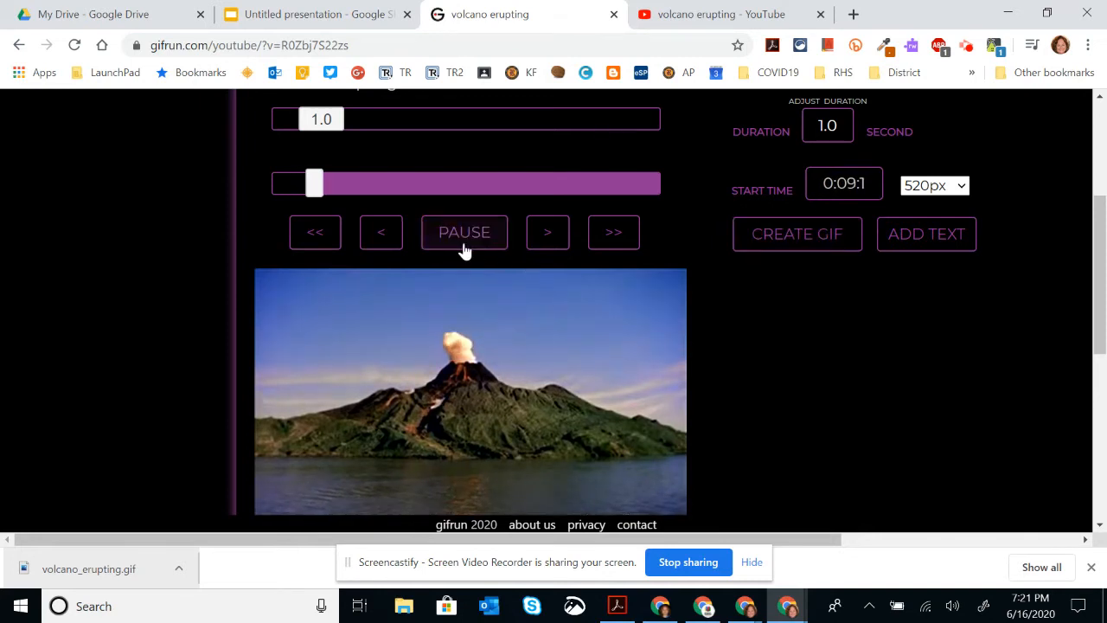
{"action": "left_click", "coordinate": [464, 232]}
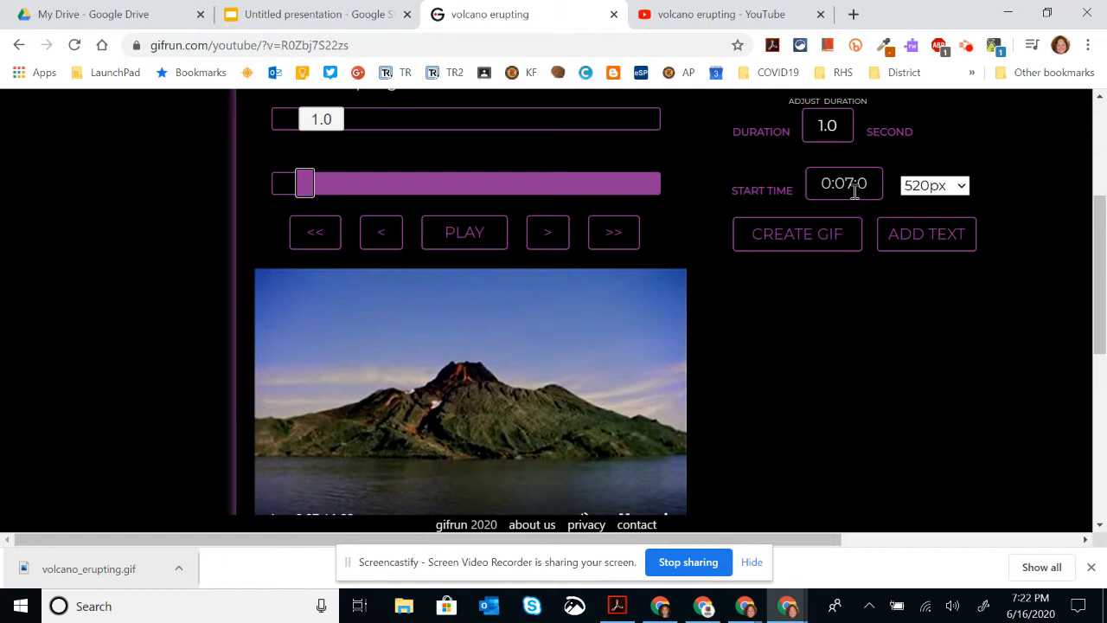
{"action": "mouse_move", "coordinate": [459, 382]}
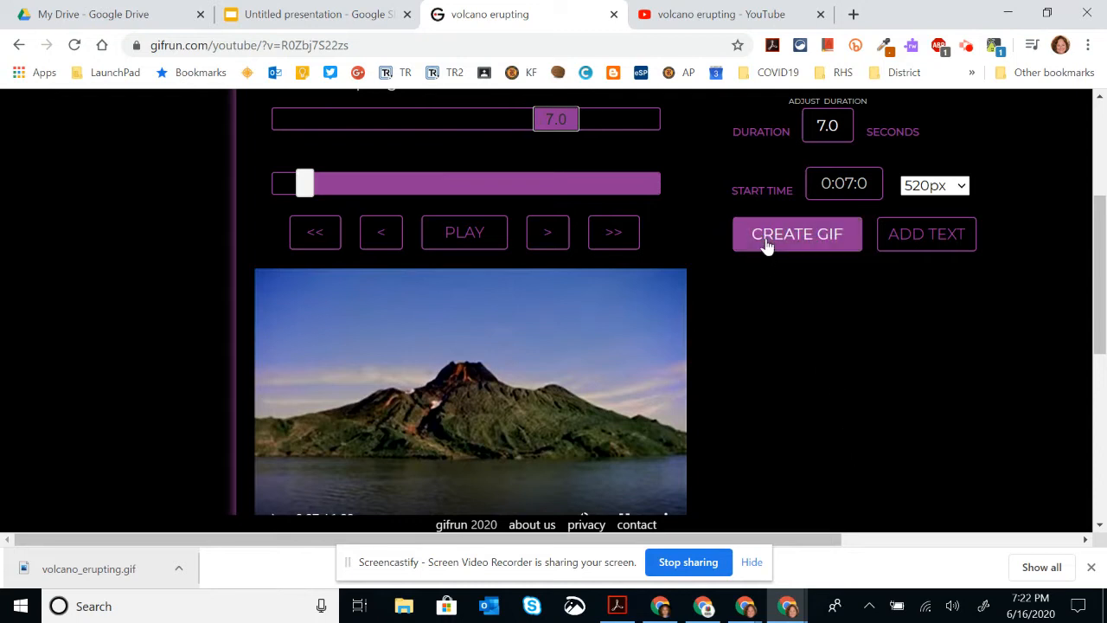
{"action": "left_click", "coordinate": [795, 234]}
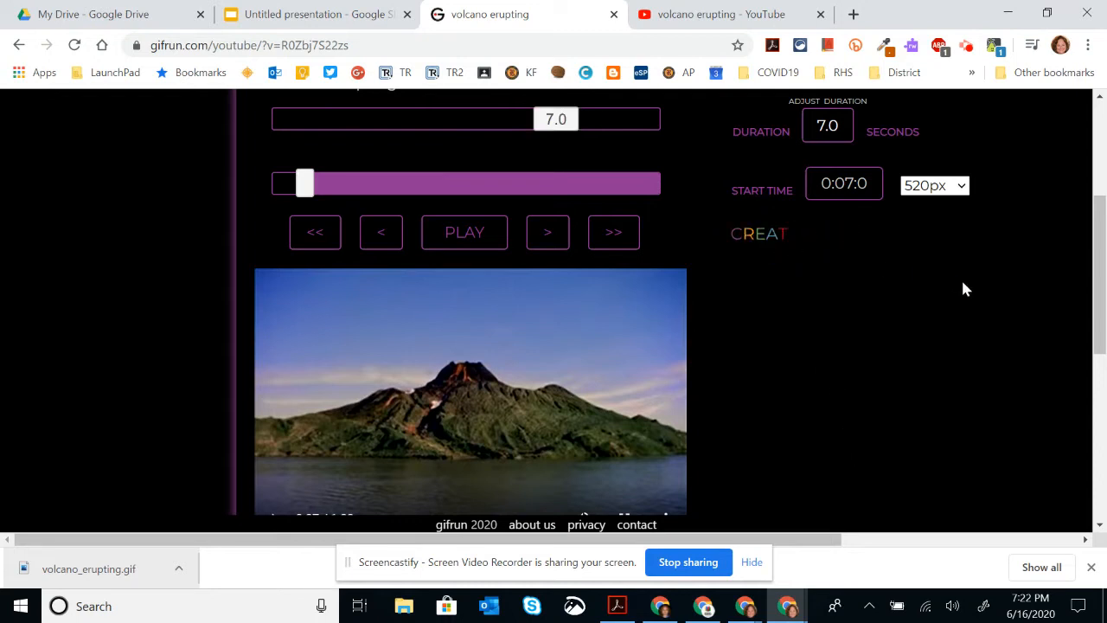
{"action": "mouse_move", "coordinate": [1079, 294]}
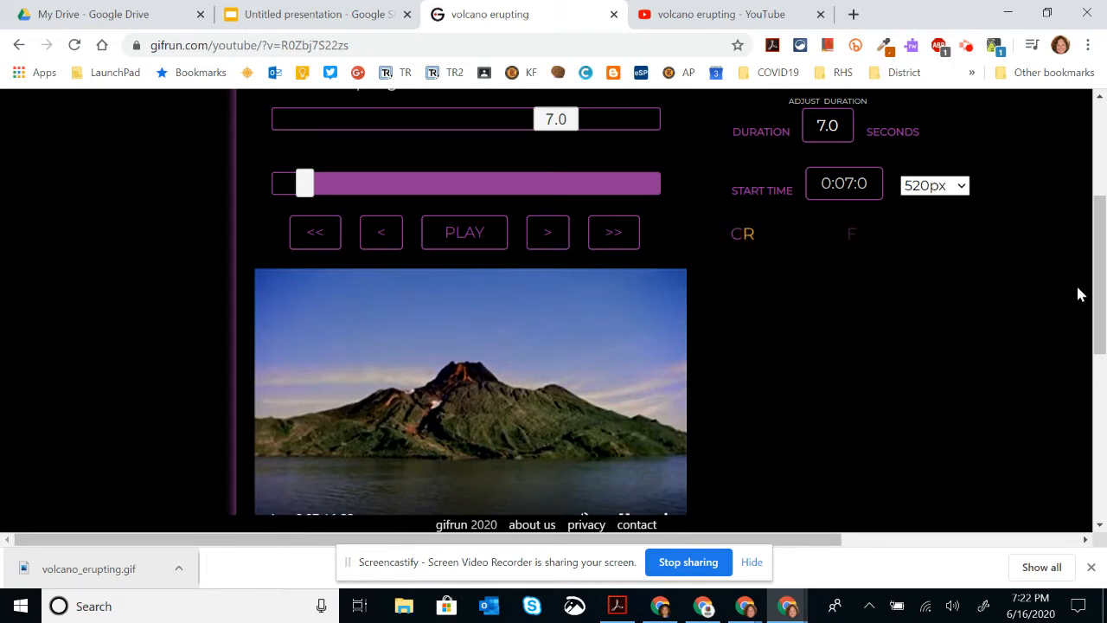
{"action": "left_click", "coordinate": [742, 233]}
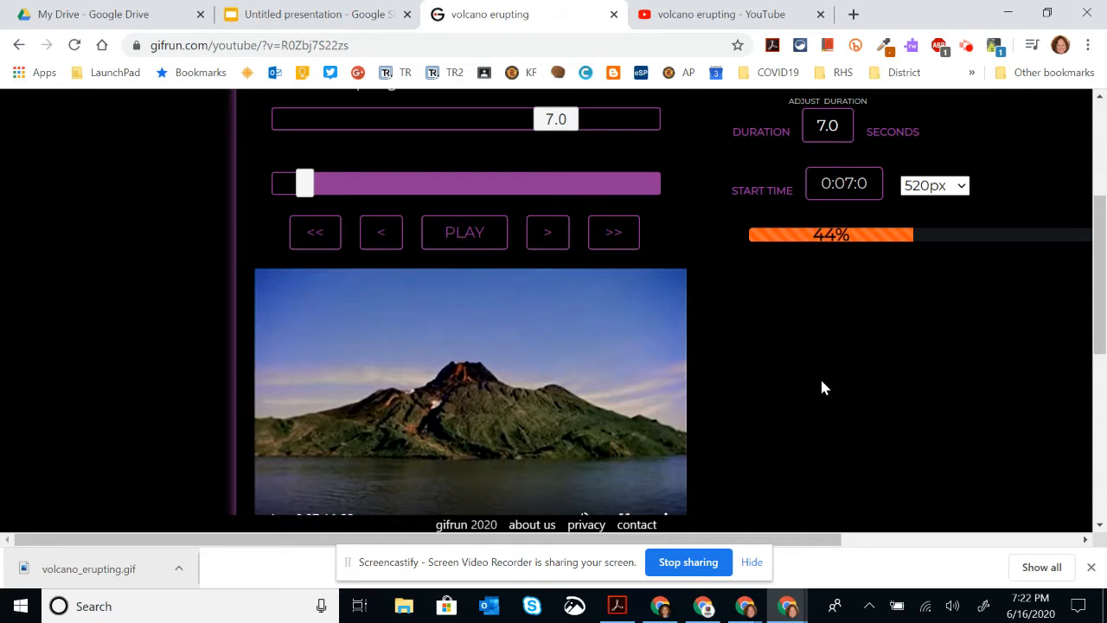
{"action": "mouse_move", "coordinate": [625, 175]}
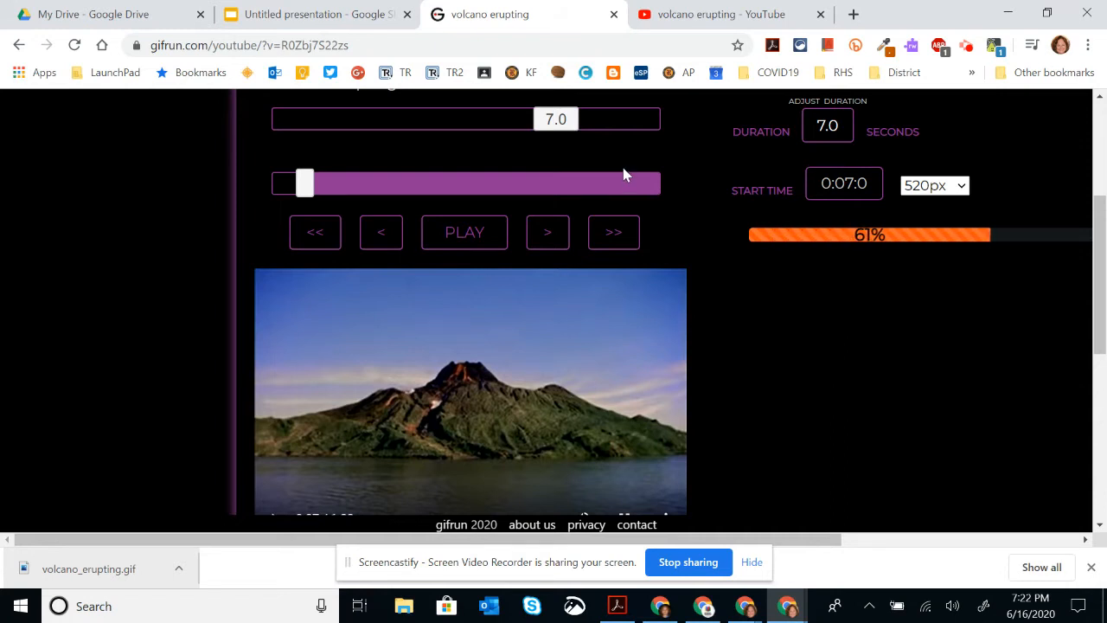
{"action": "mouse_move", "coordinate": [722, 253]}
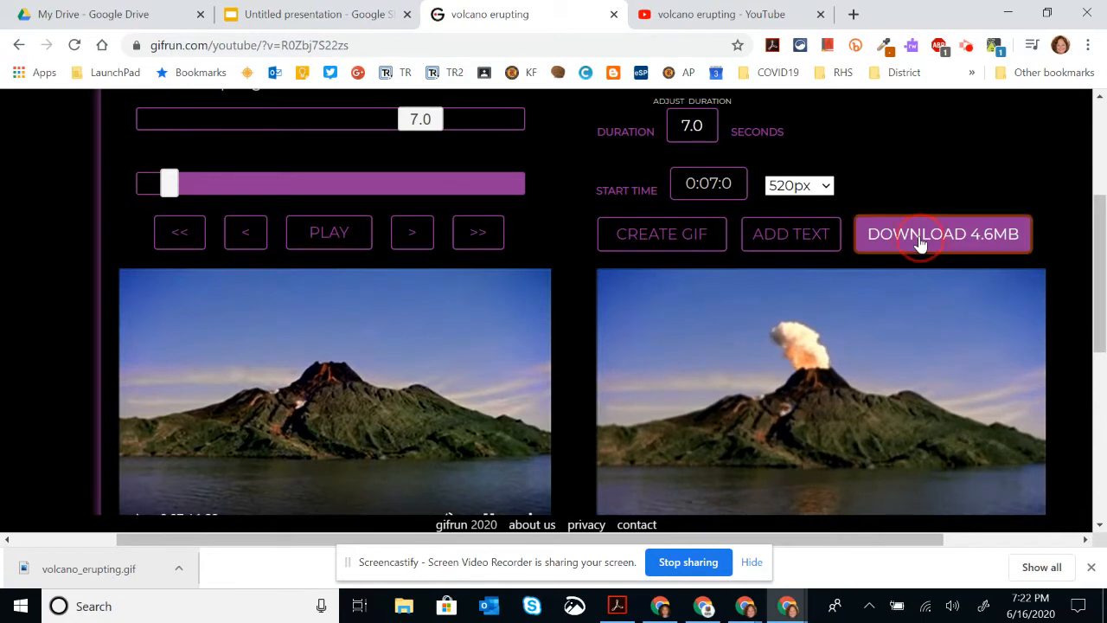
Download the 4.6MB GIF and save it to the Desktop as 'volcano_erupting (1).gif'
{"action": "left_click", "coordinate": [943, 233]}
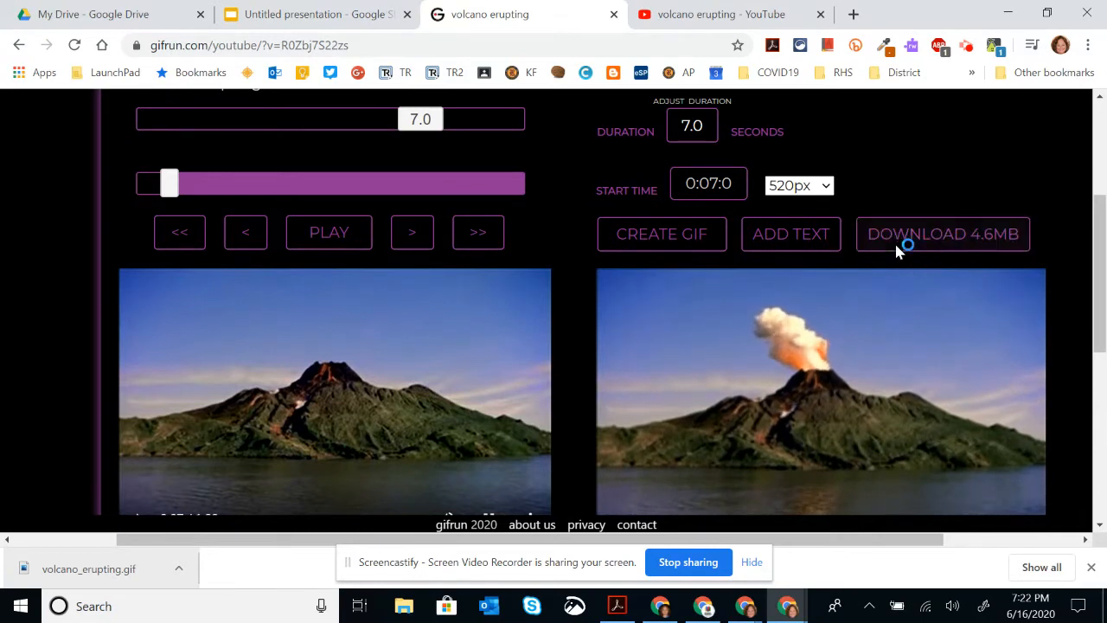
{"action": "left_click", "coordinate": [943, 234]}
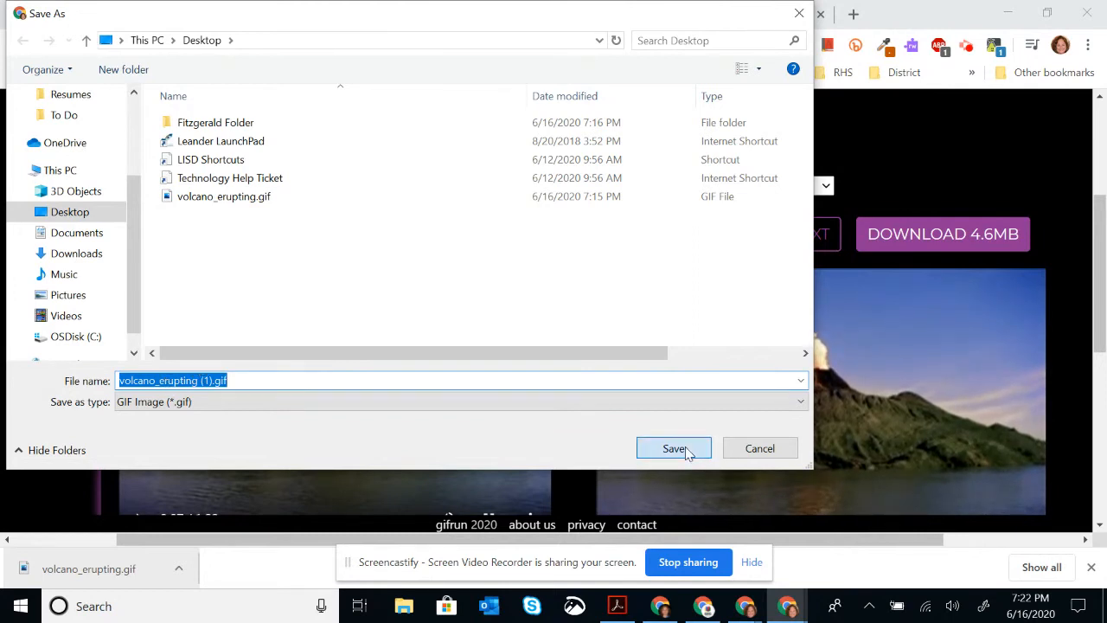
{"action": "left_click", "coordinate": [674, 448]}
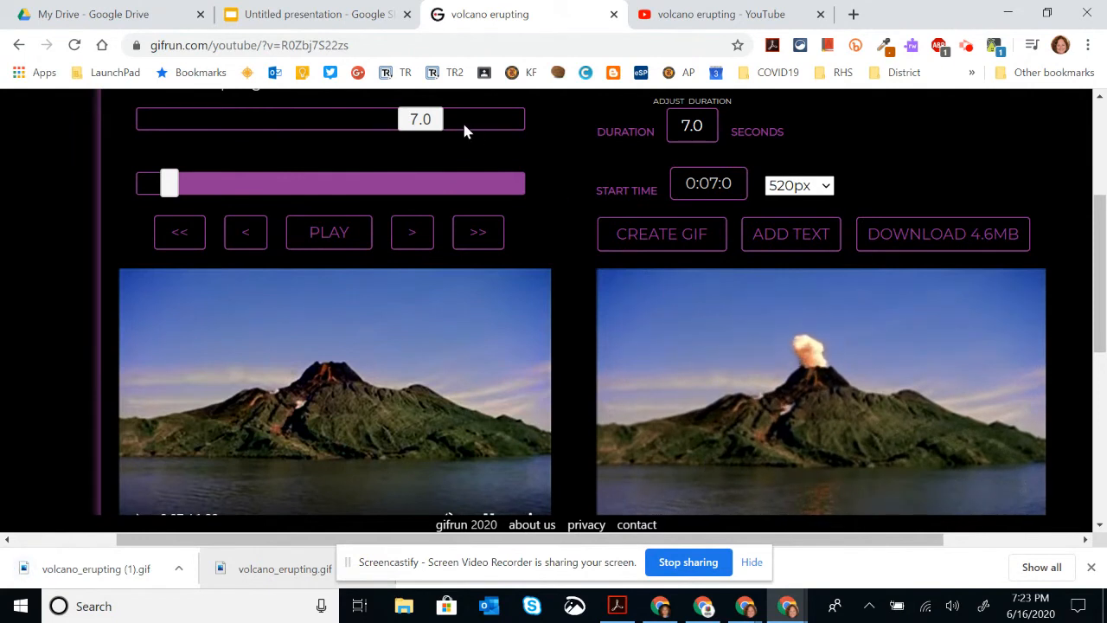
{"action": "mouse_move", "coordinate": [317, 14]}
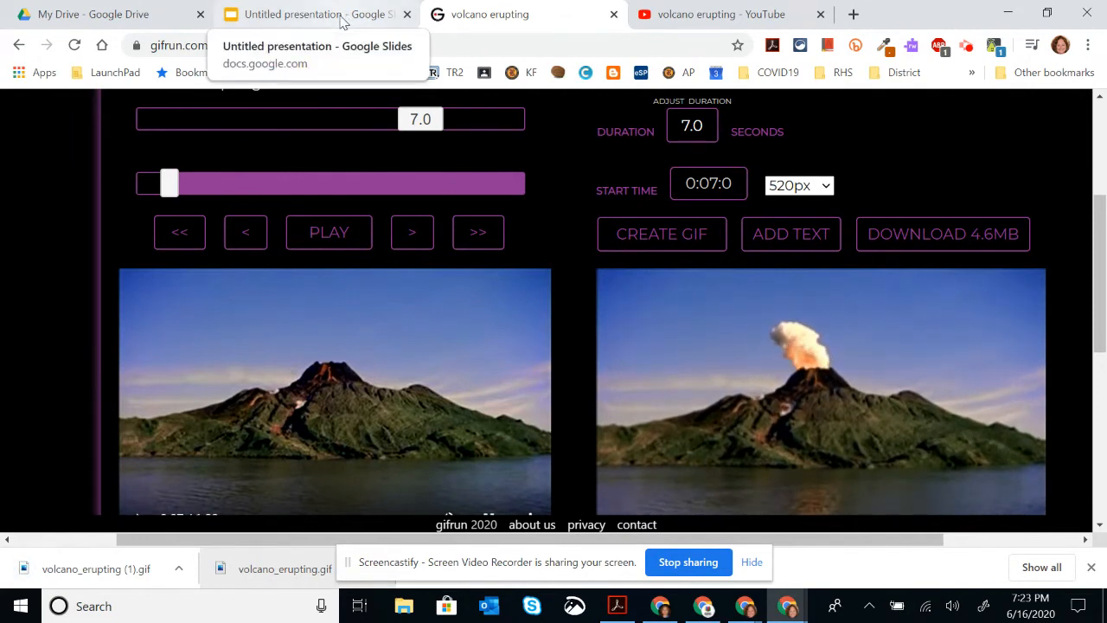
Drag the volcano GIF from the desktop onto the slide and stretch it to fill
{"action": "left_click", "coordinate": [294, 14]}
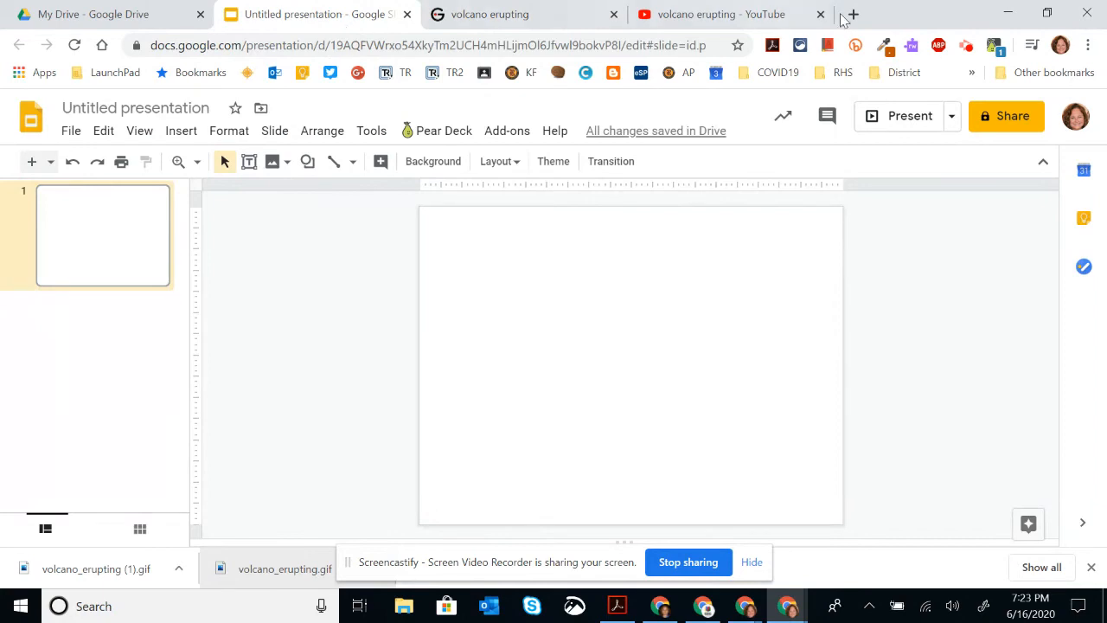
{"action": "mouse_move", "coordinate": [891, 20]}
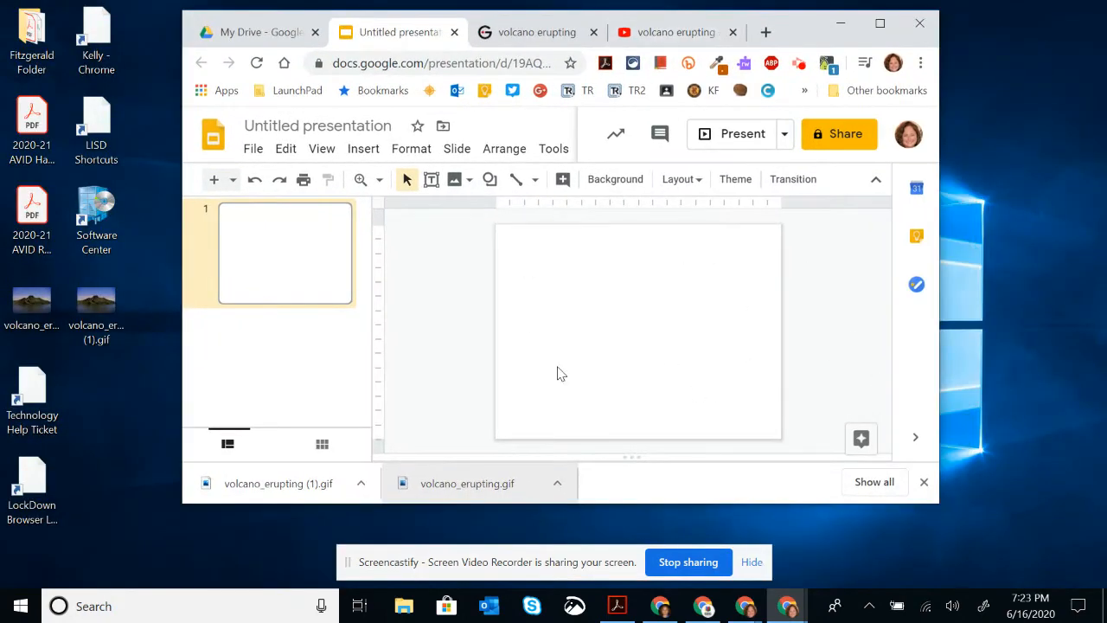
{"action": "left_click", "coordinate": [96, 307]}
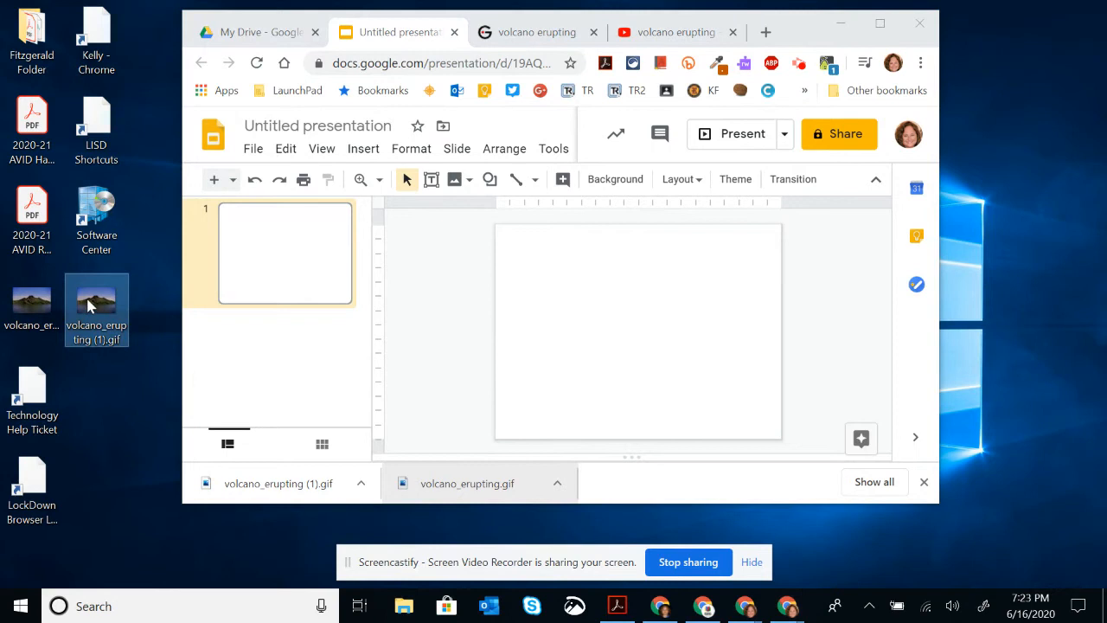
{"action": "left_click_drag", "start_coordinate": [97, 298], "coordinate": [578, 282]}
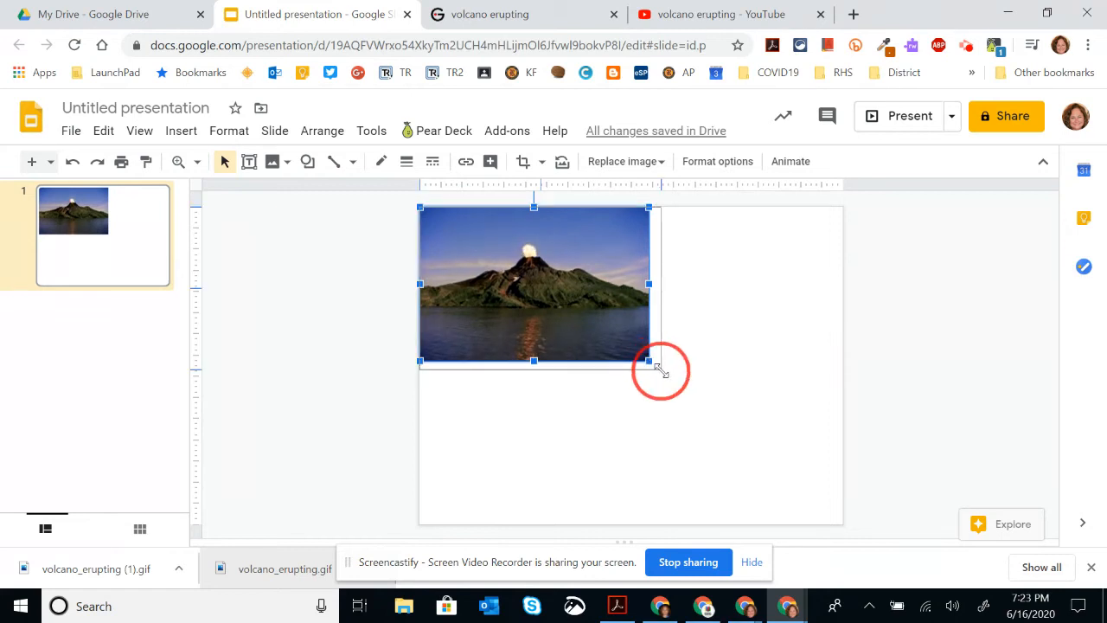
{"action": "left_click_drag", "start_coordinate": [662, 368], "coordinate": [752, 437]}
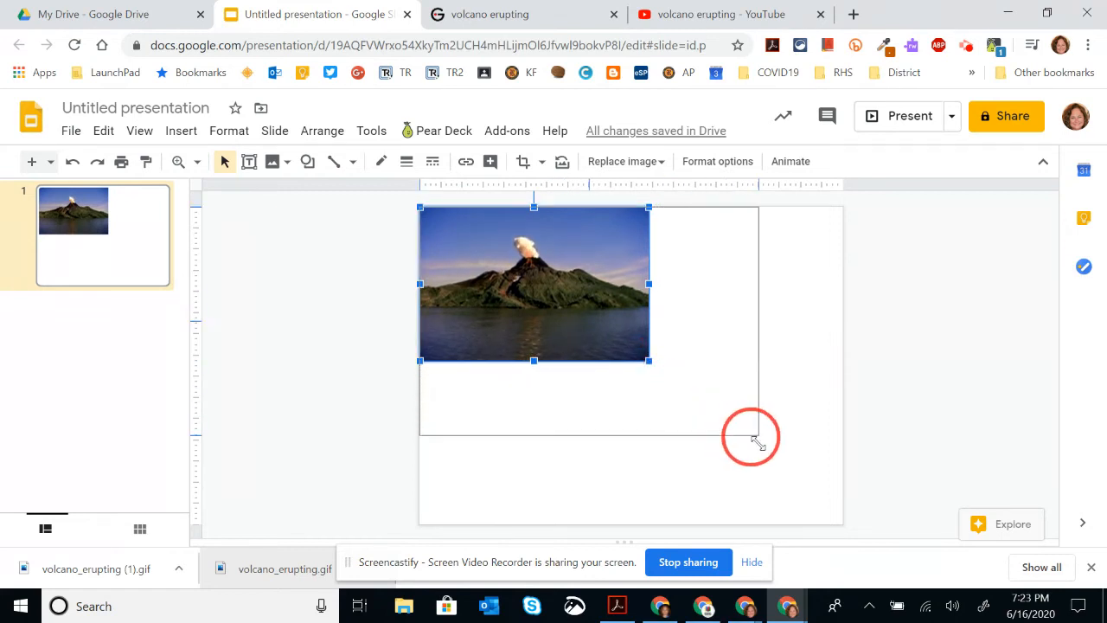
{"action": "left_click_drag", "start_coordinate": [750, 436], "coordinate": [850, 520]}
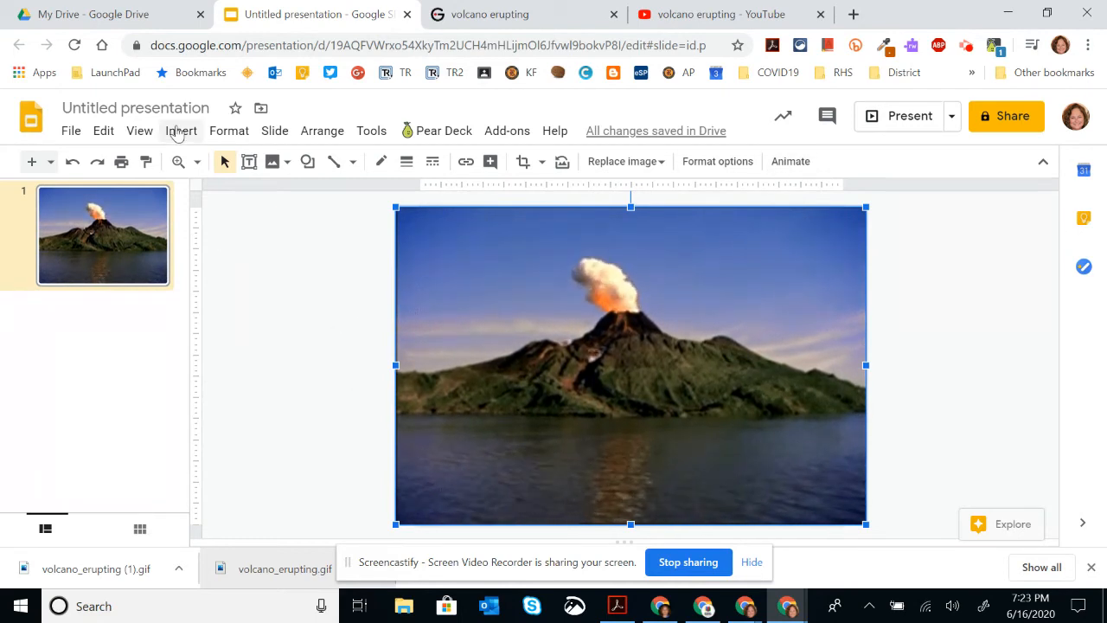
Insert word art reading 'VOLCANO' on the slide
{"action": "left_click", "coordinate": [181, 131]}
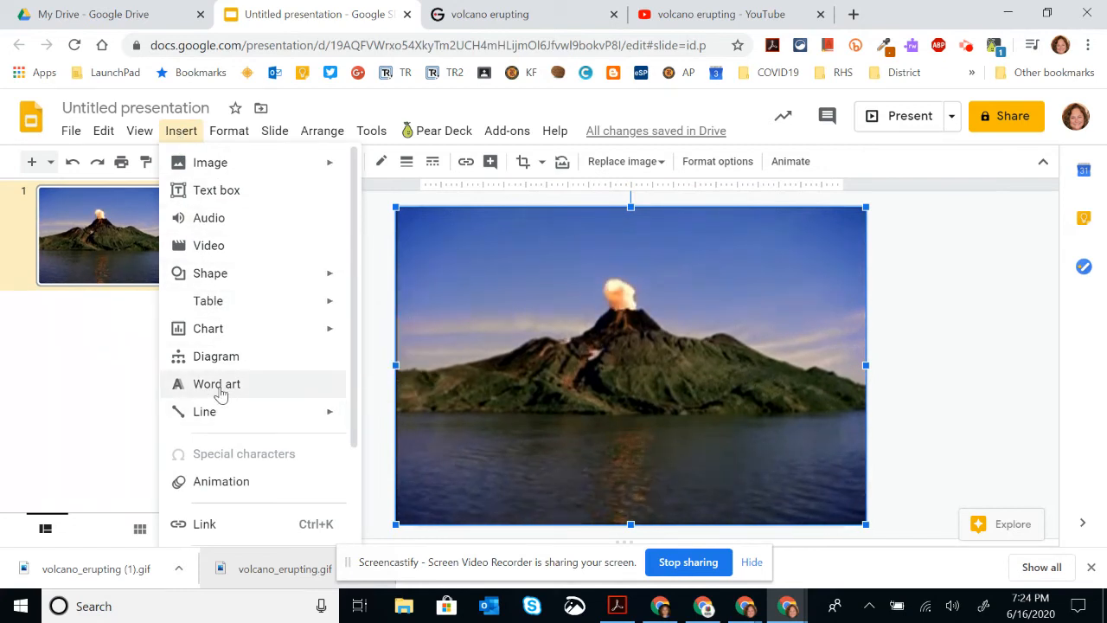
{"action": "left_click", "coordinate": [216, 383]}
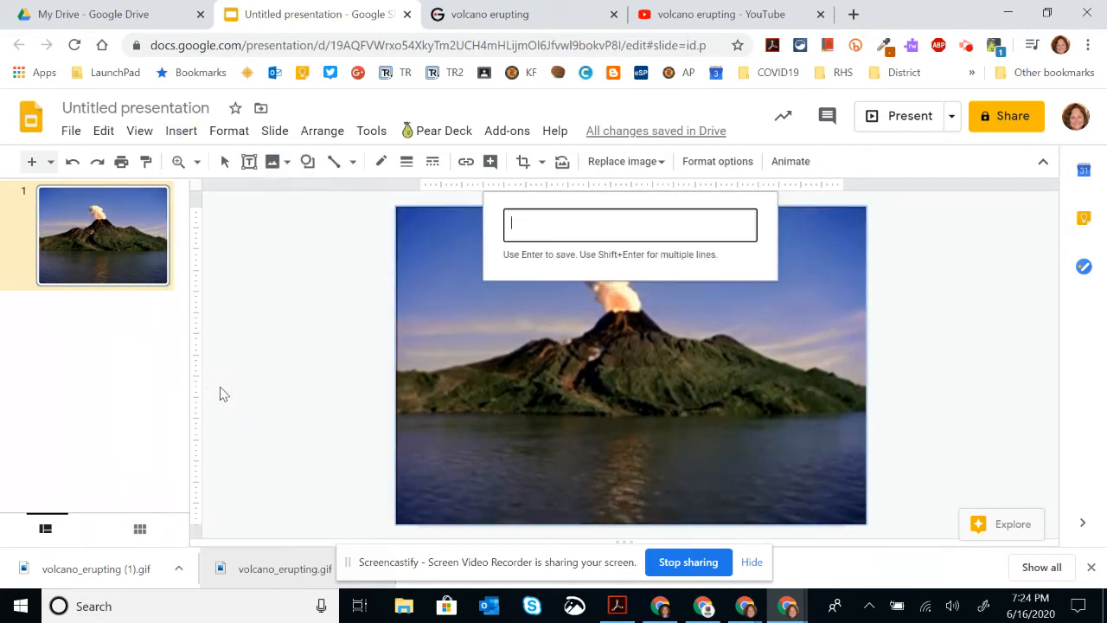
{"action": "type", "text": "VO"}
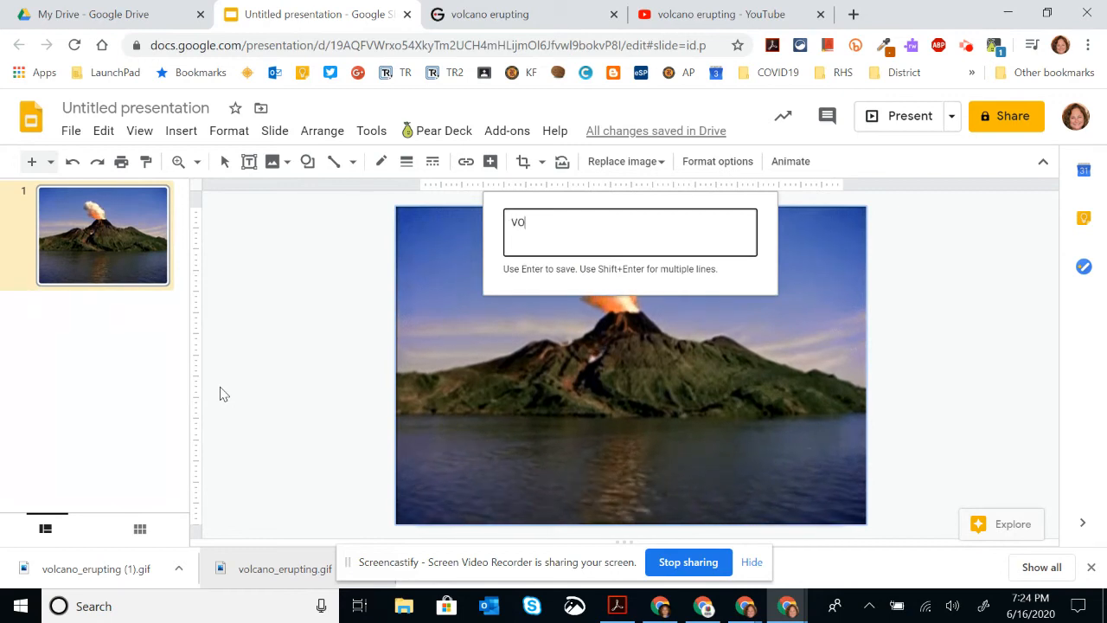
{"action": "type", "text": "LCANO"}
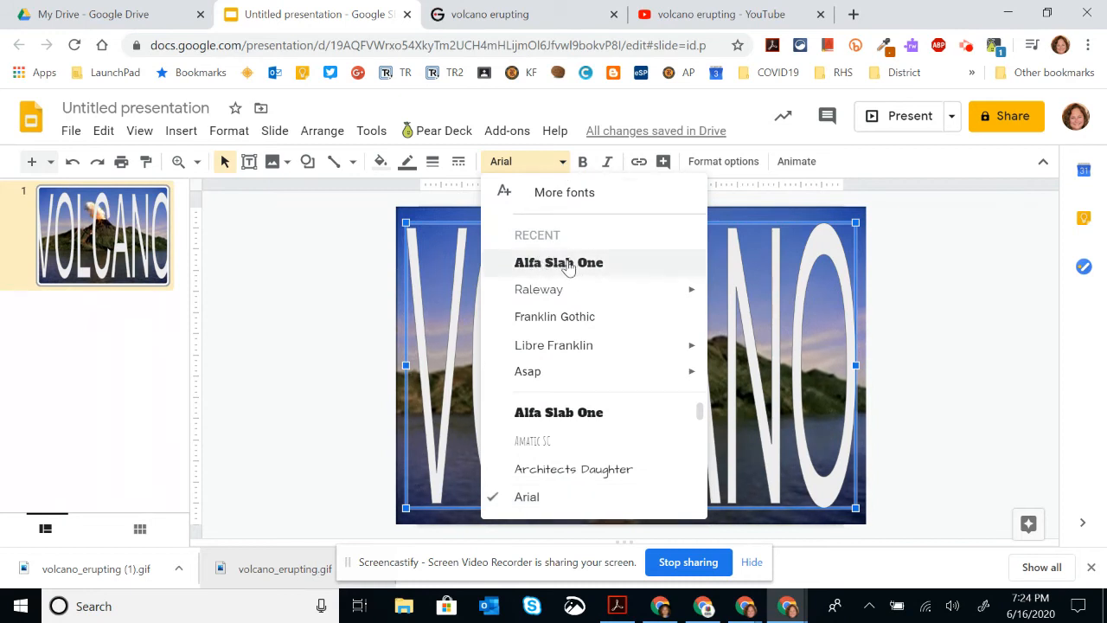
{"action": "mouse_move", "coordinate": [564, 192]}
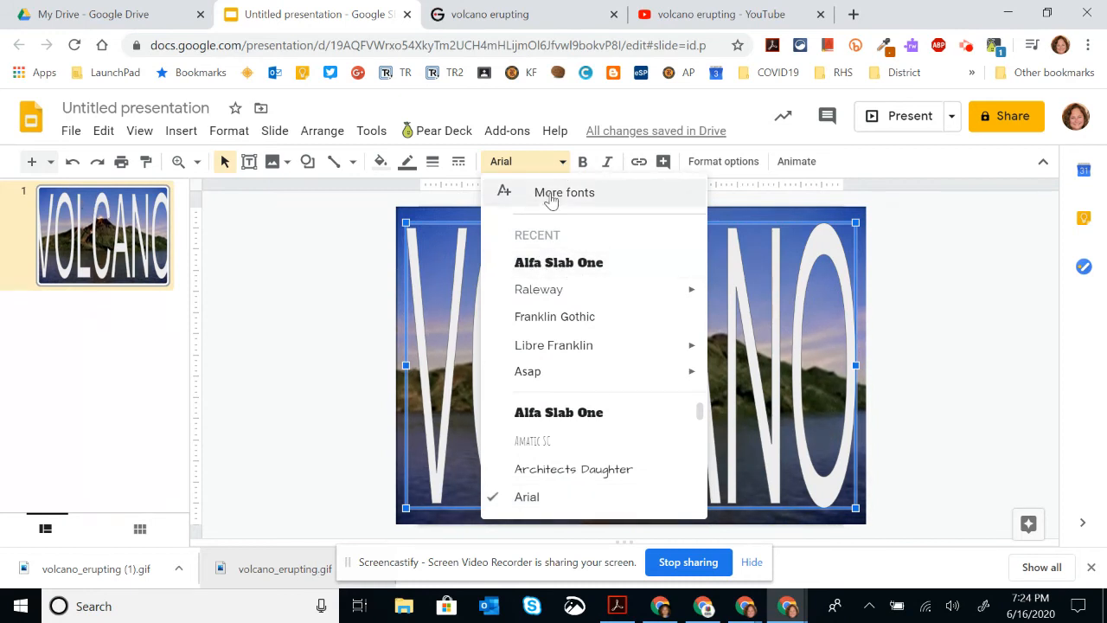
{"action": "mouse_move", "coordinate": [535, 268]}
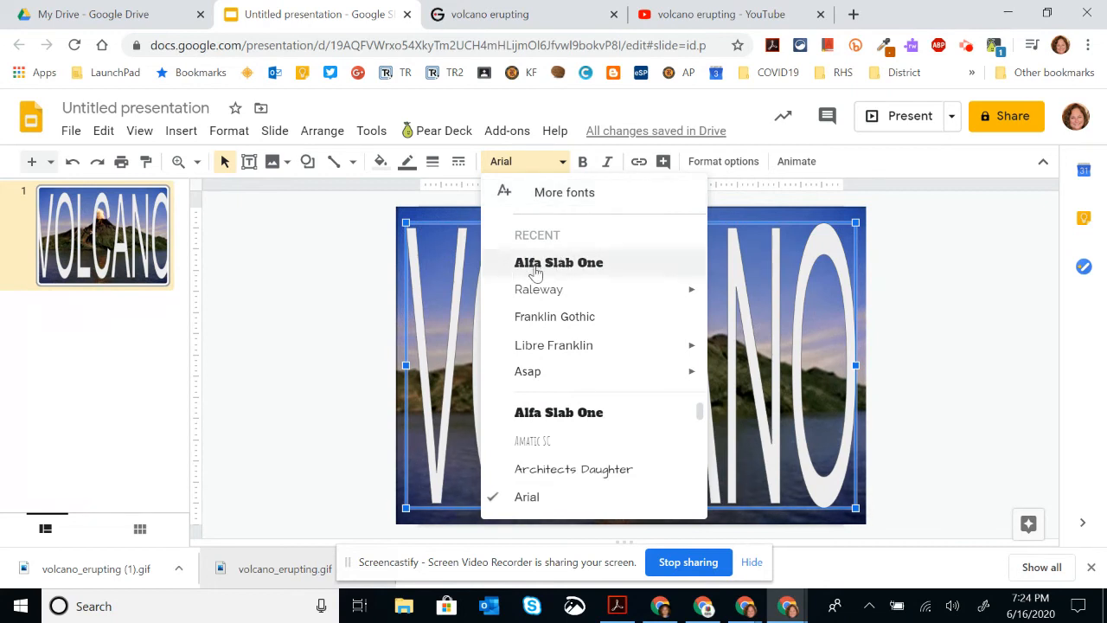
Apply the Alfa Slab One font to the VOLCANO word art and narrow it to fit
{"action": "left_click", "coordinate": [559, 262]}
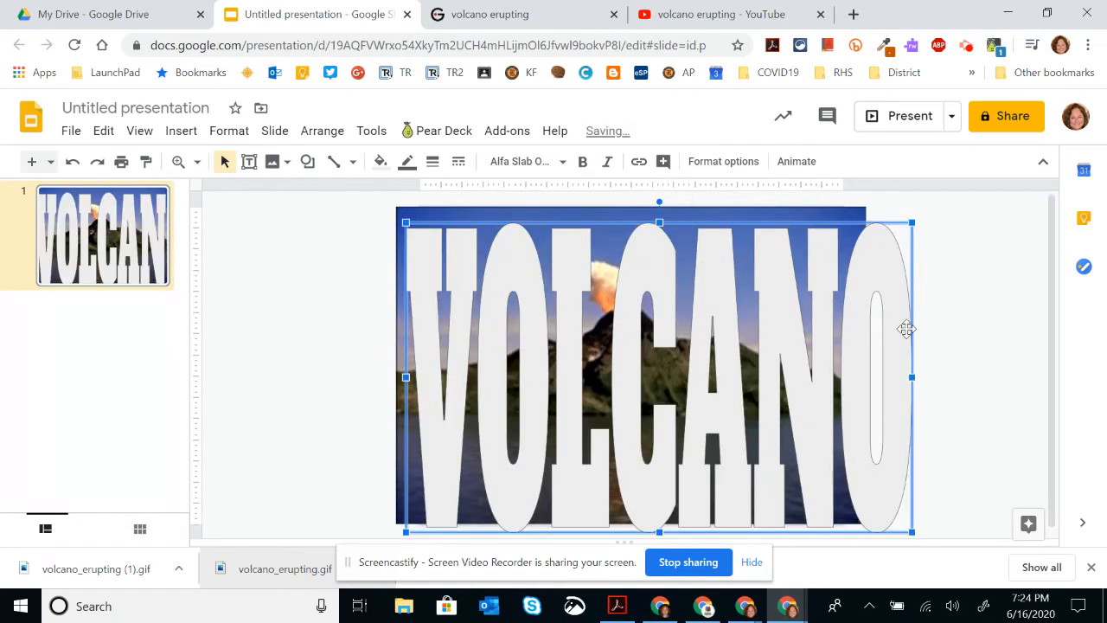
{"action": "left_click_drag", "start_coordinate": [912, 377], "coordinate": [843, 376]}
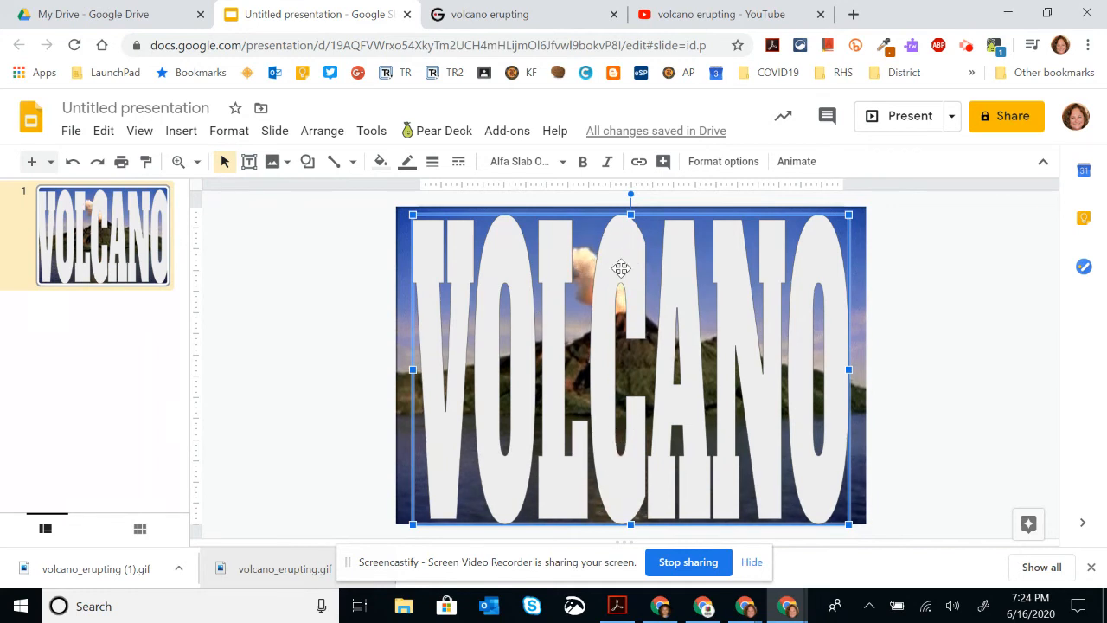
{"action": "left_click", "coordinate": [379, 161]}
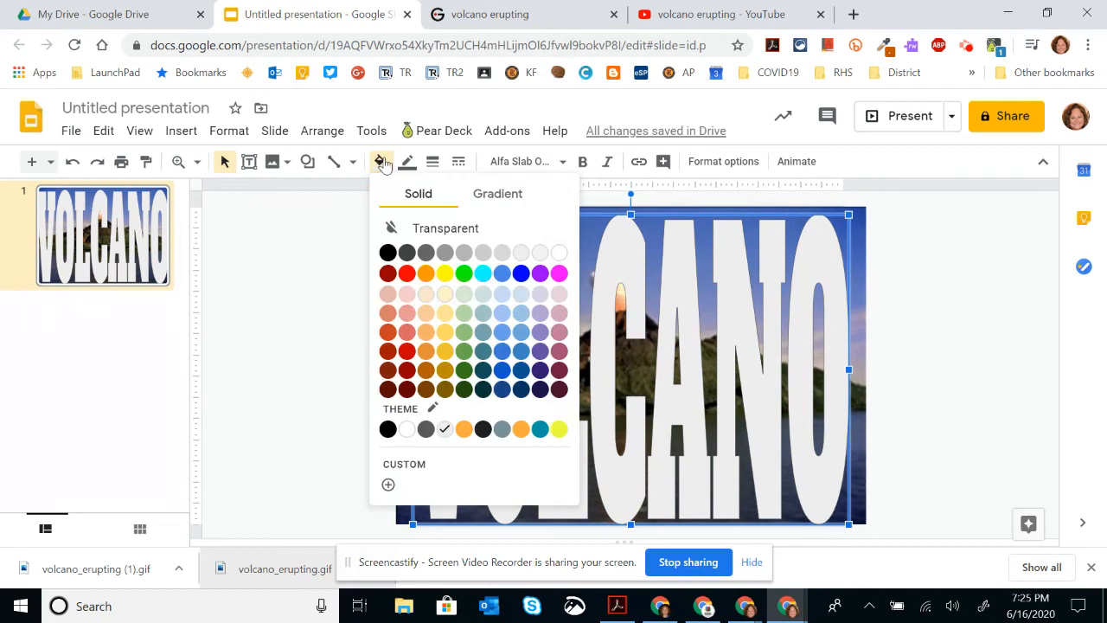
{"action": "mouse_move", "coordinate": [381, 200]}
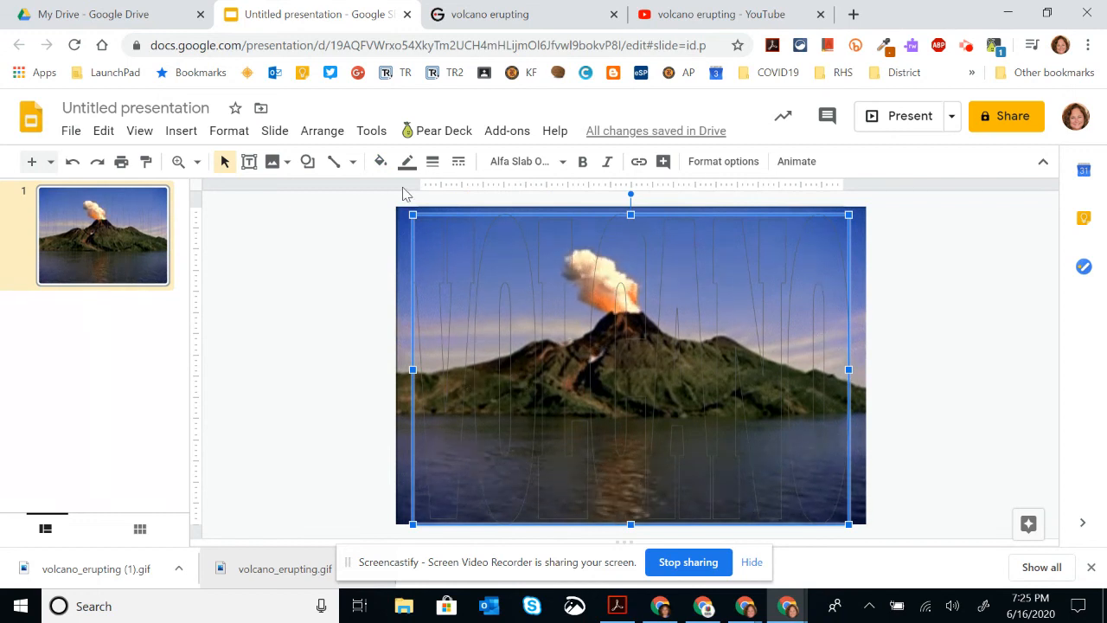
Bring up the outline colour choices for the transparent VOLCANO word art
{"action": "left_click", "coordinate": [406, 162]}
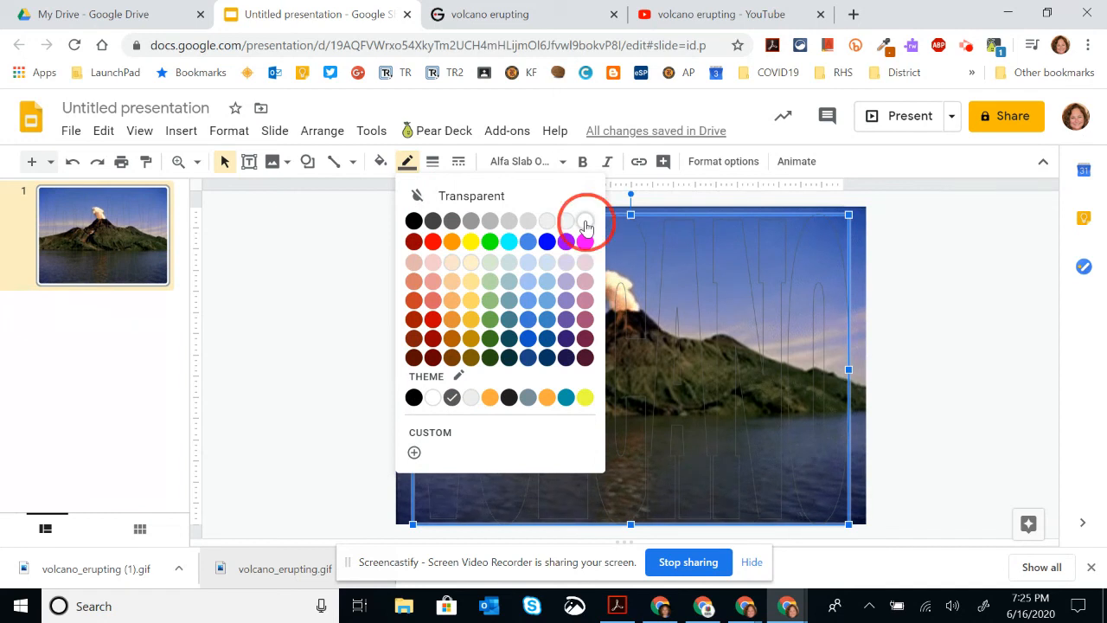
Give the VOLCANO letters a white outline with a 4px border weight
{"action": "left_click", "coordinate": [587, 220]}
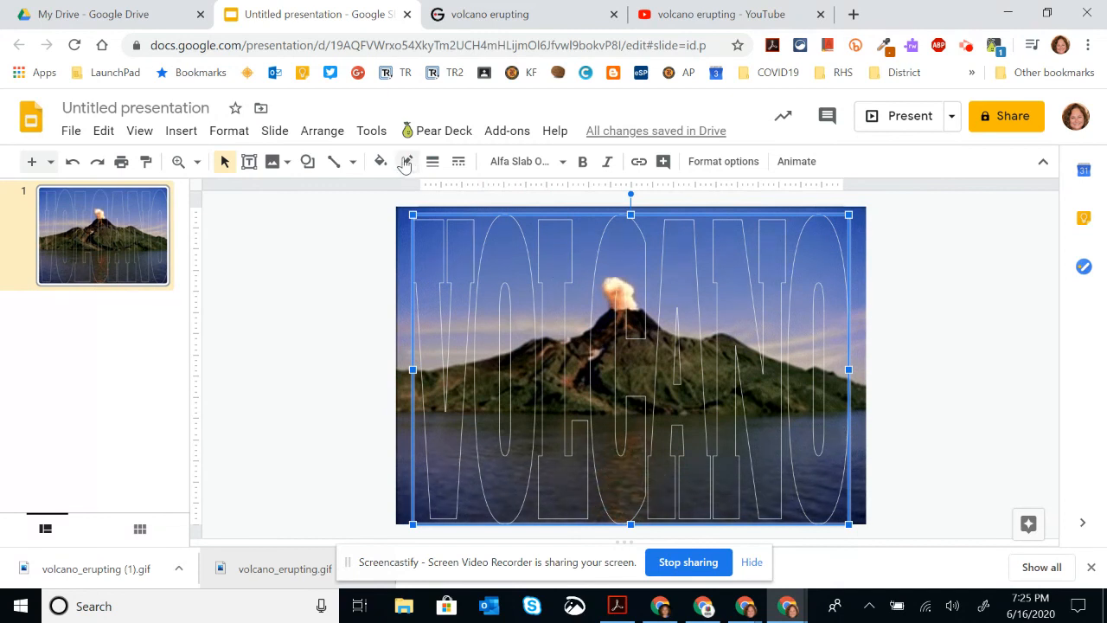
{"action": "mouse_move", "coordinate": [406, 162]}
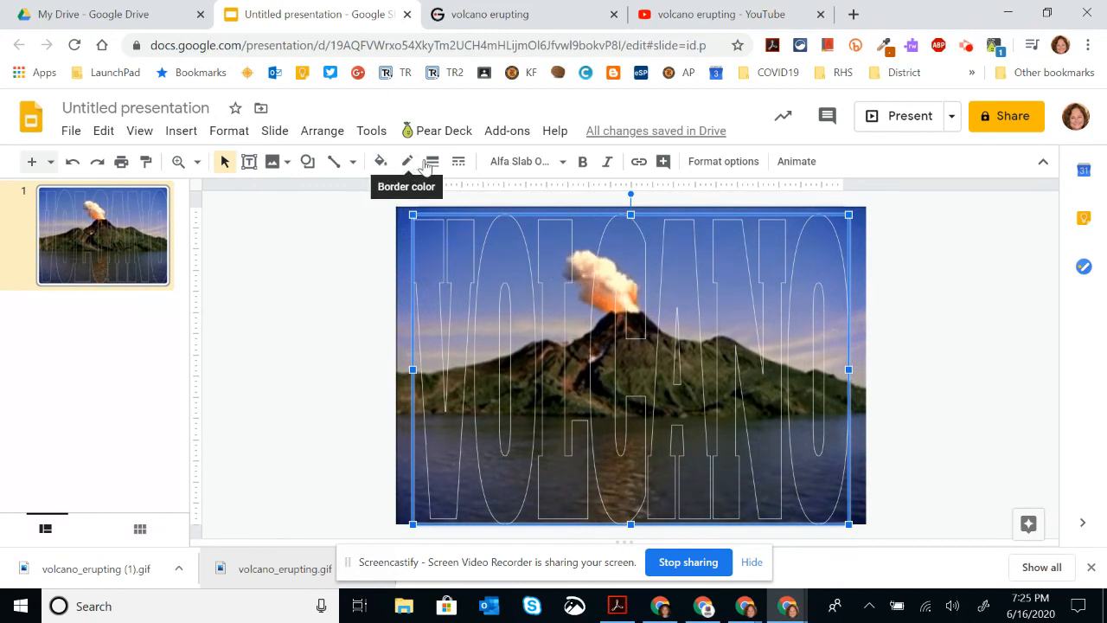
{"action": "left_click", "coordinate": [432, 161]}
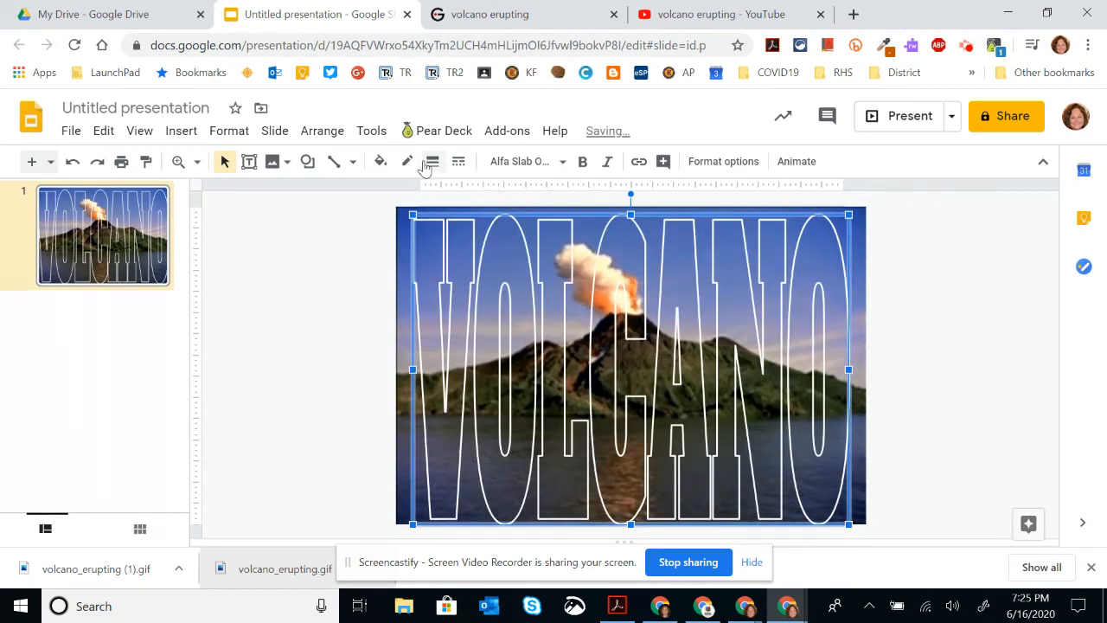
{"action": "left_click", "coordinate": [432, 161]}
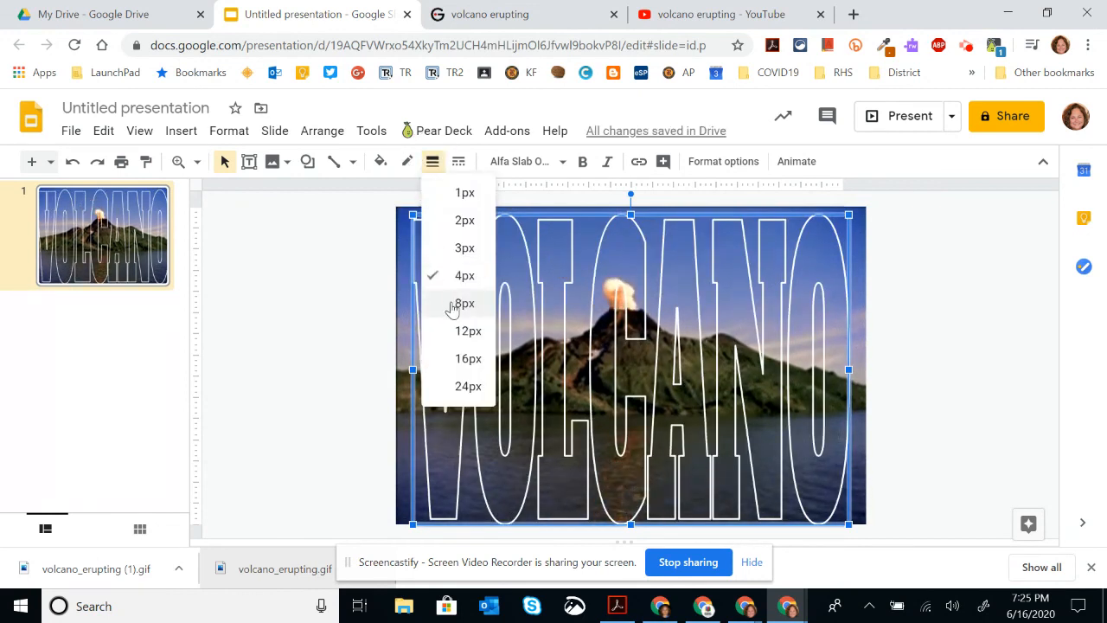